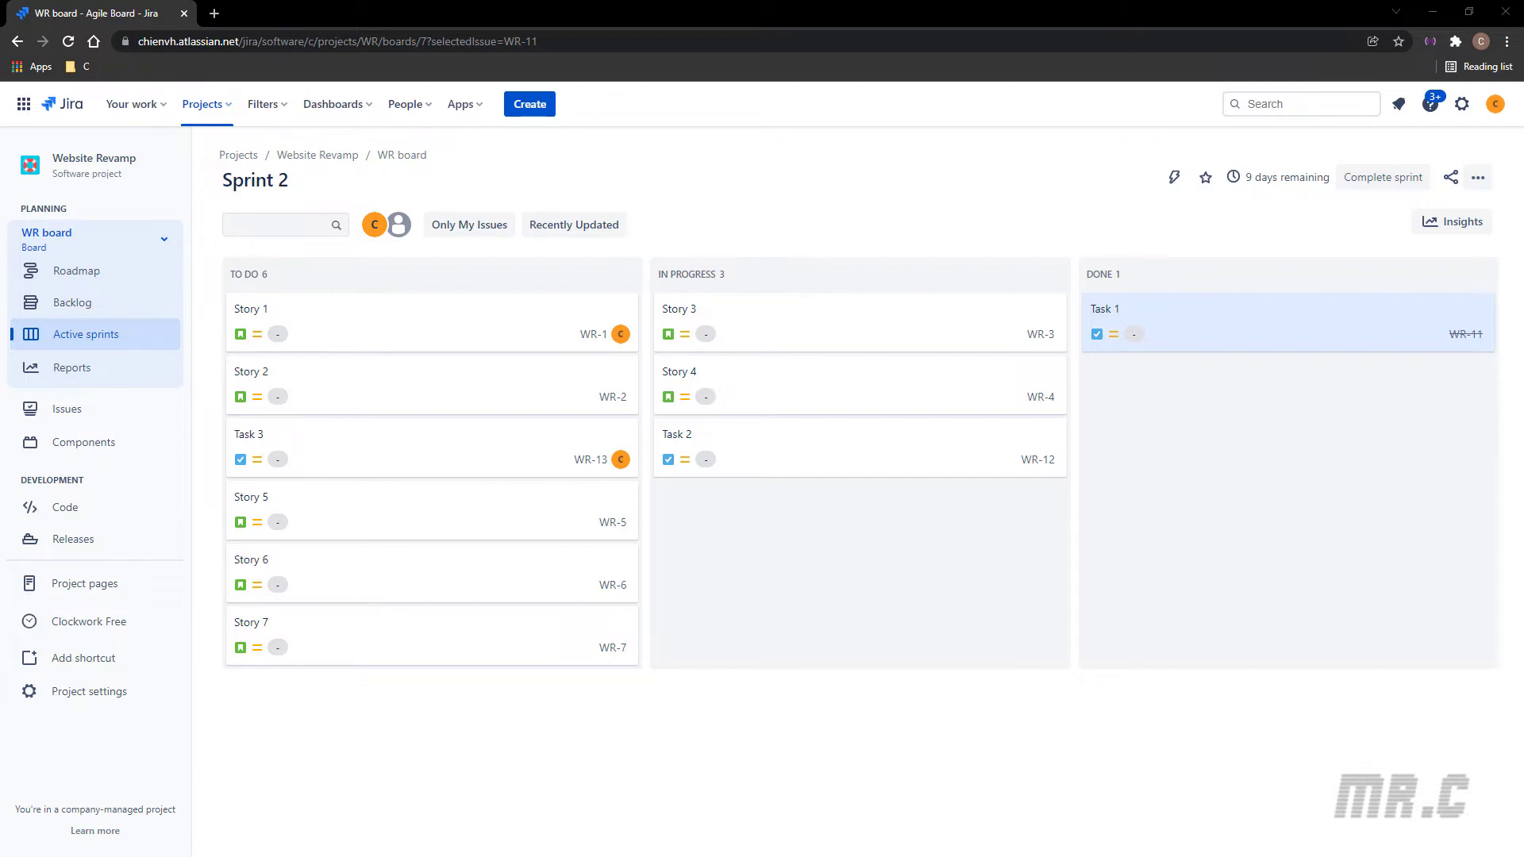
{"action": "mouse_move", "coordinate": [343, 314]}
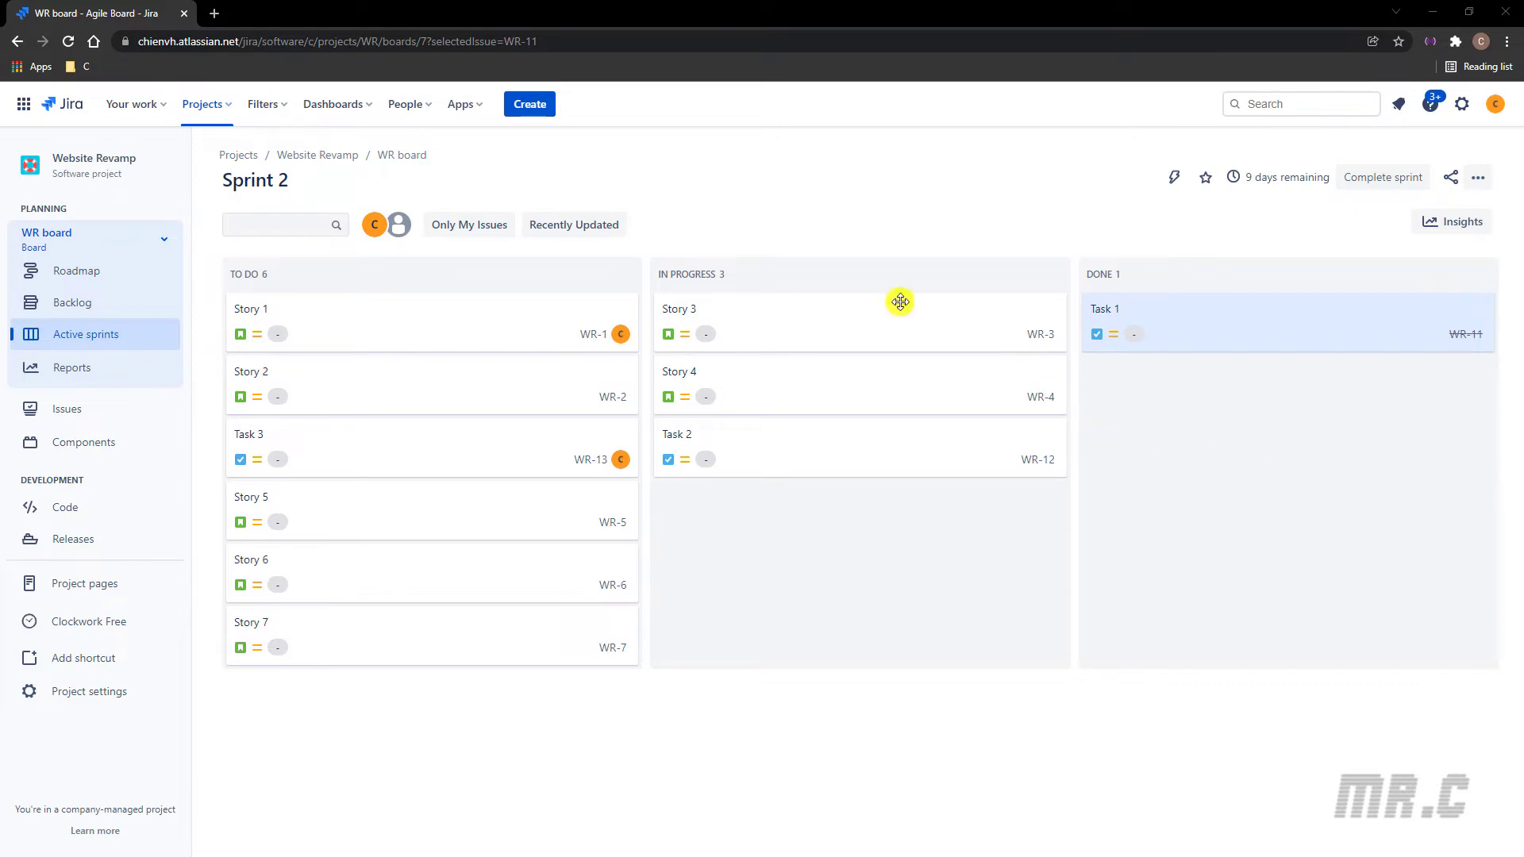
Step: Open Advanced issue search from Filters and view the Issue navigator listing 103 issues
{"action": "left_click", "coordinate": [263, 104]}
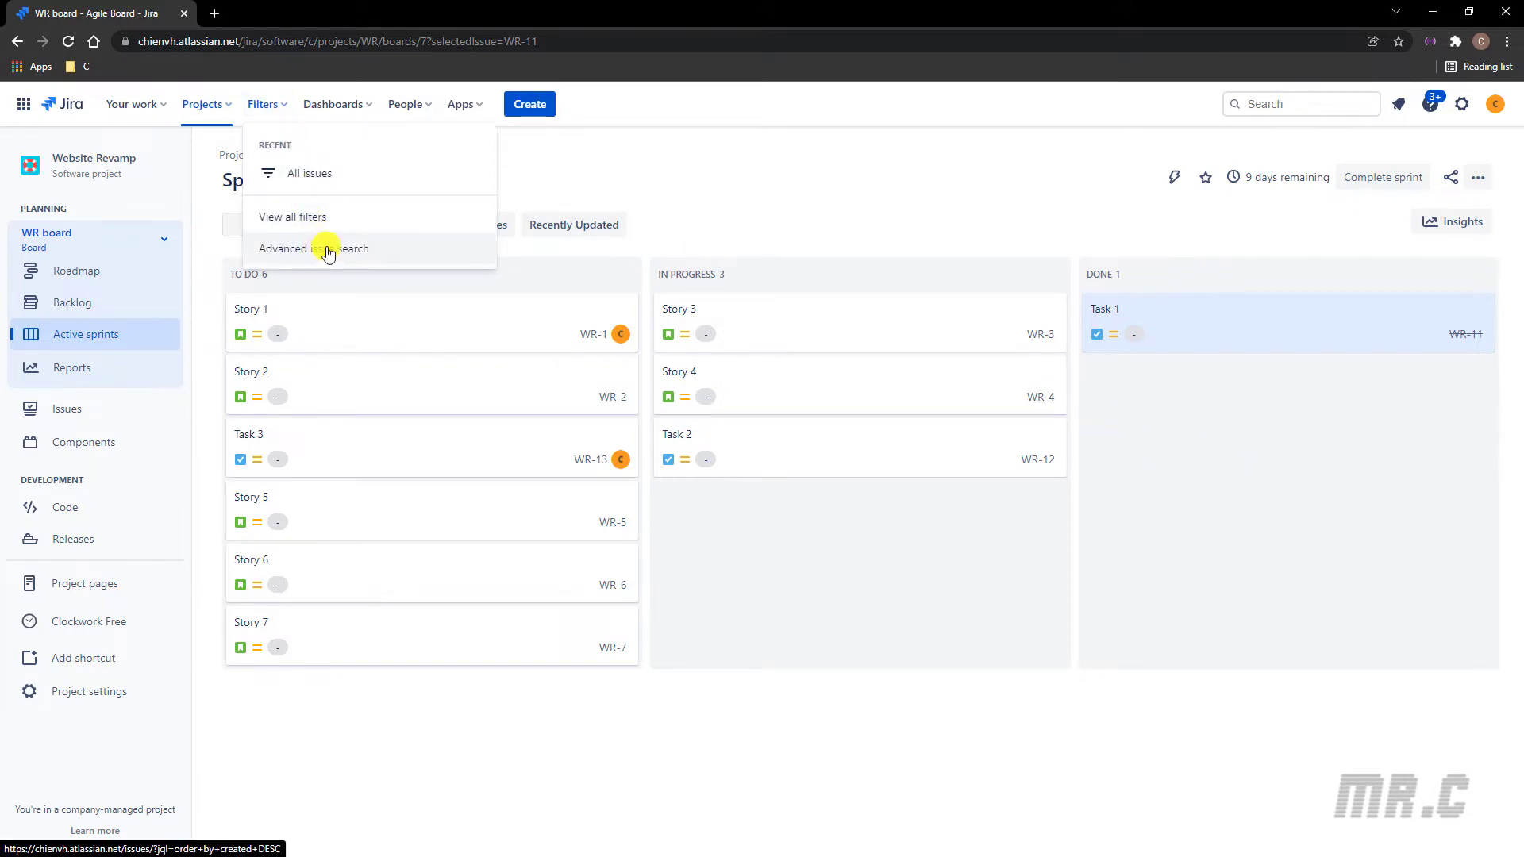
{"action": "left_click", "coordinate": [313, 248]}
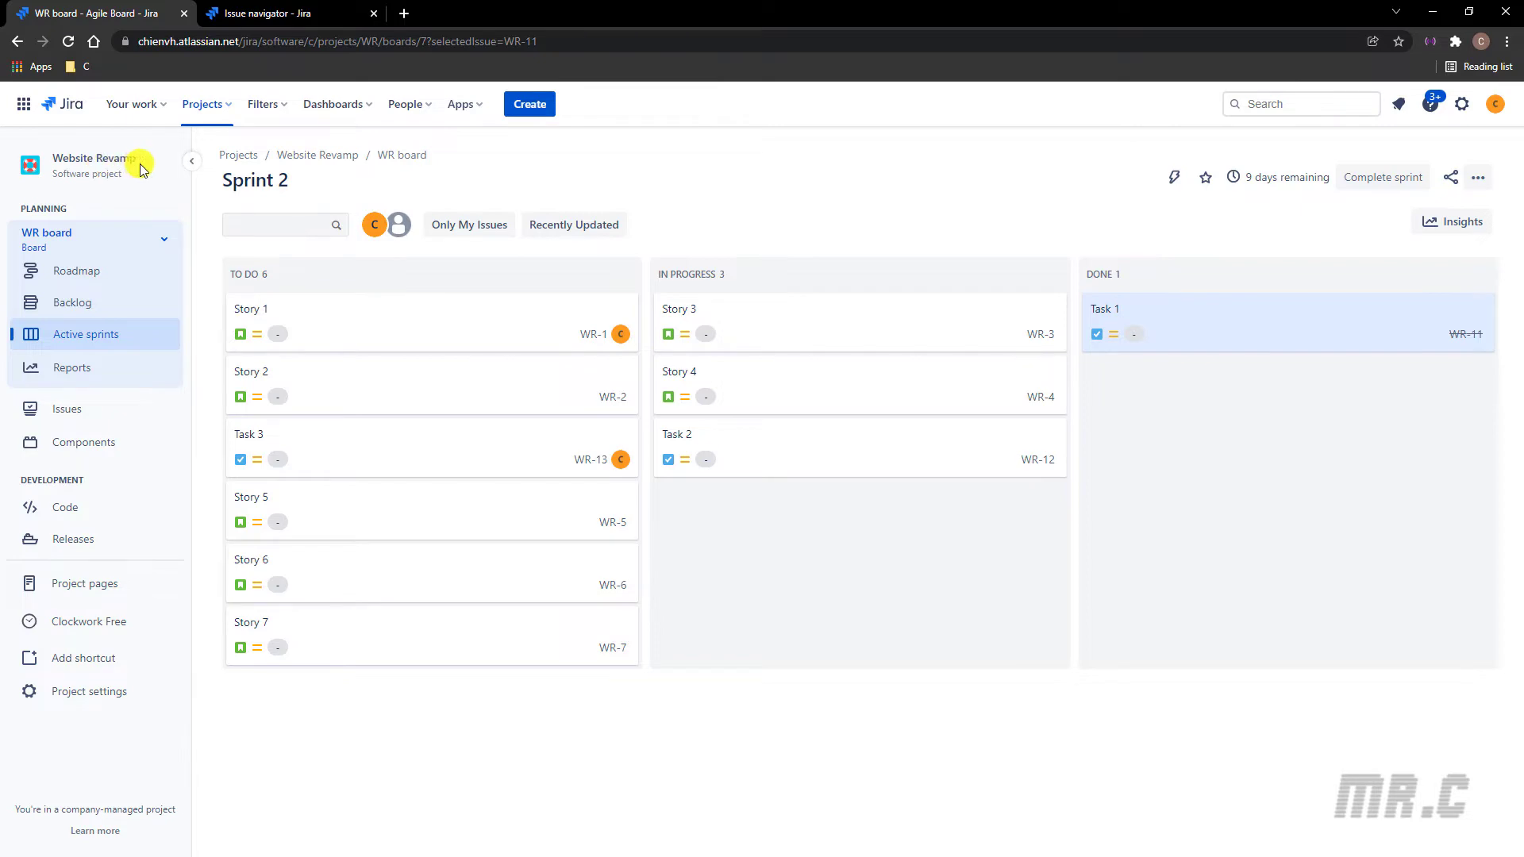
{"action": "left_click", "coordinate": [282, 12]}
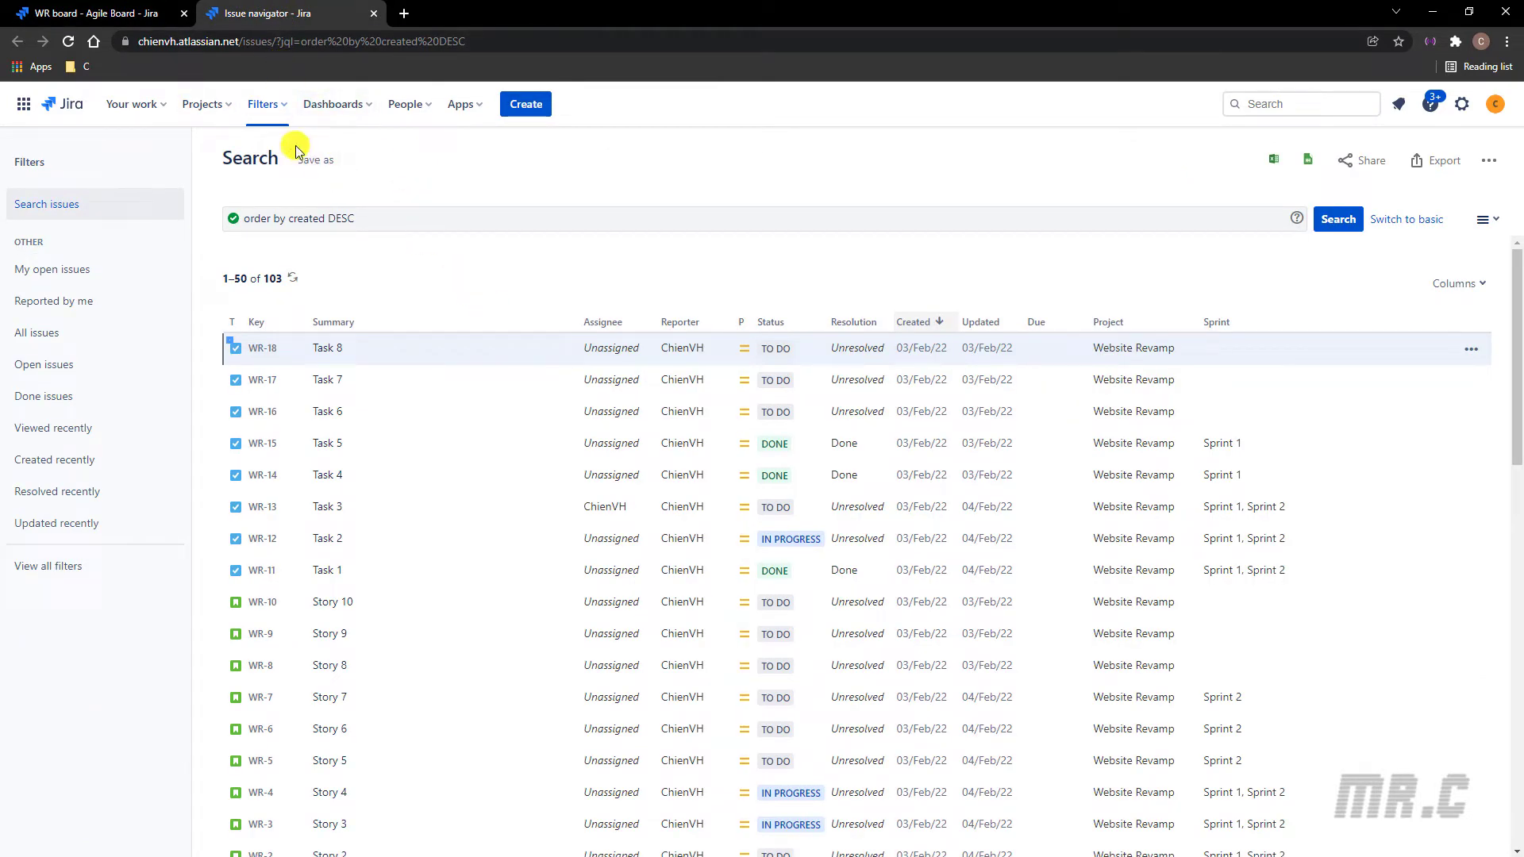
{"action": "mouse_move", "coordinate": [409, 270]}
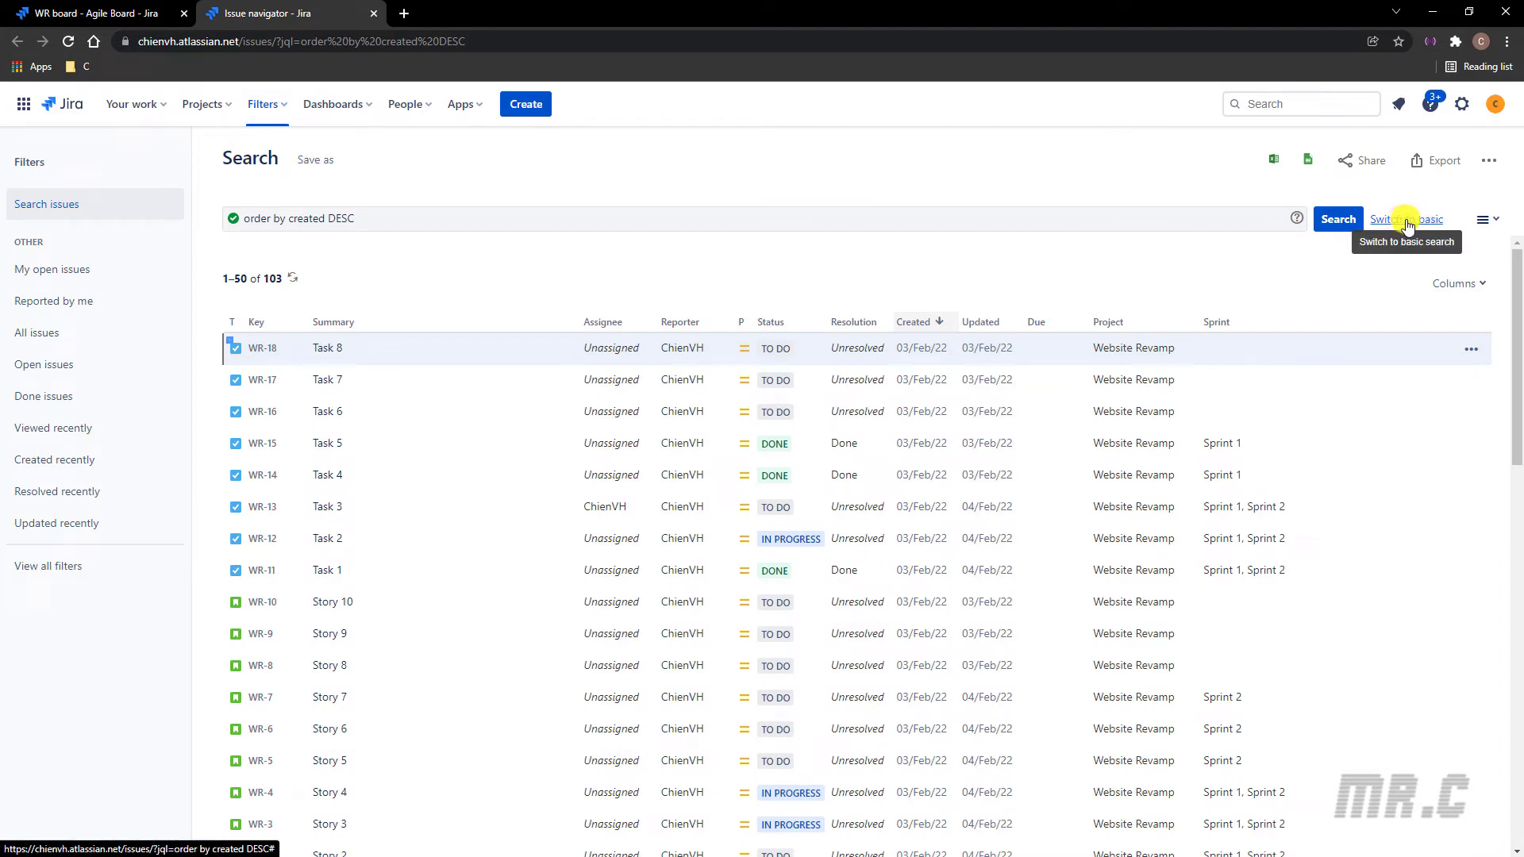
Step: Limit the search to the Website Revamp project and view it as JQL
{"action": "left_click", "coordinate": [1403, 219]}
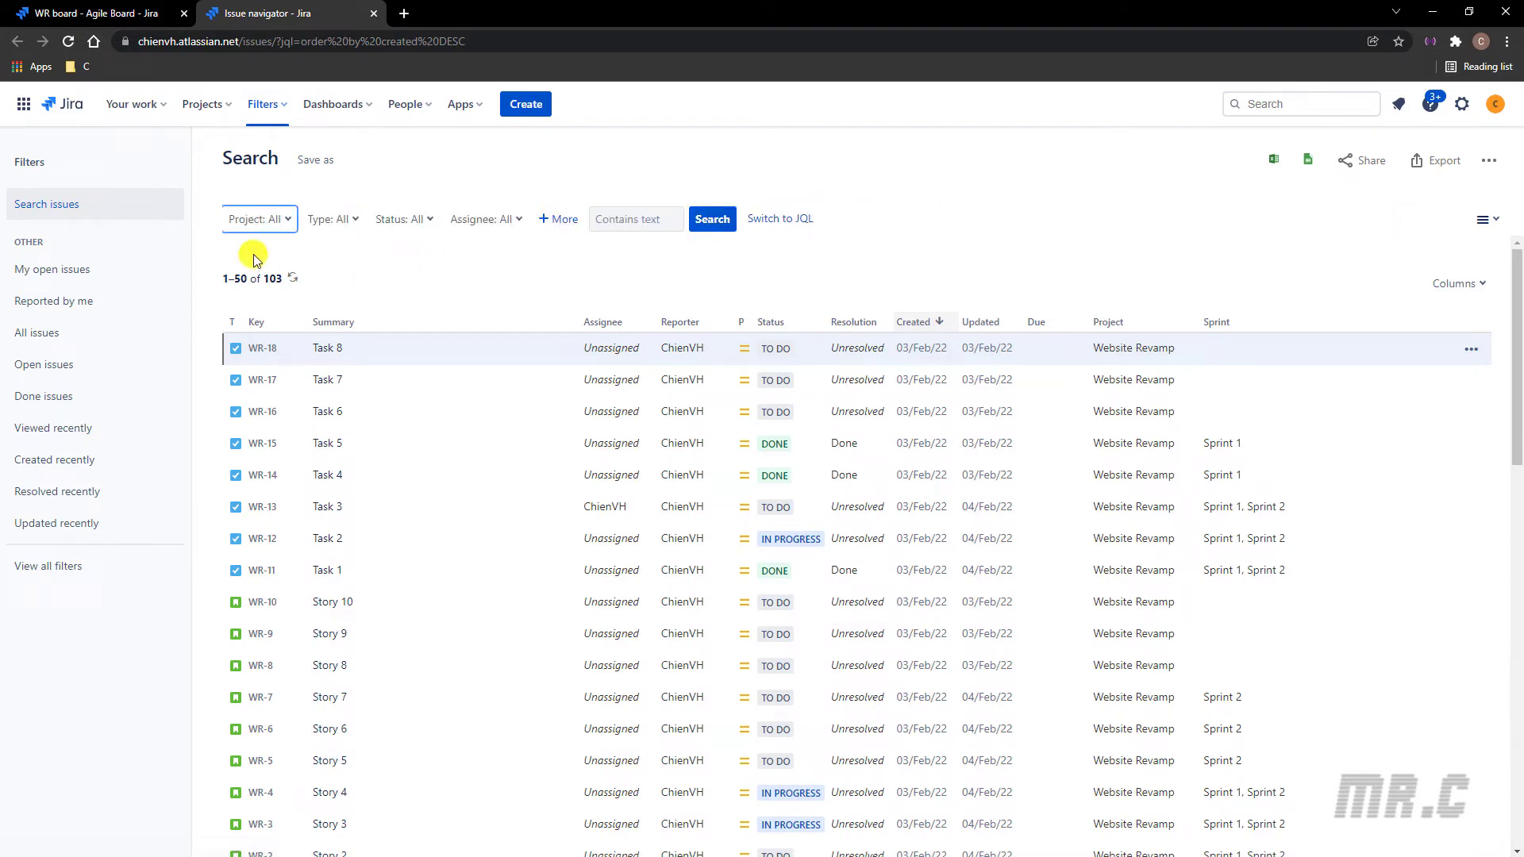
{"action": "left_click", "coordinate": [258, 219]}
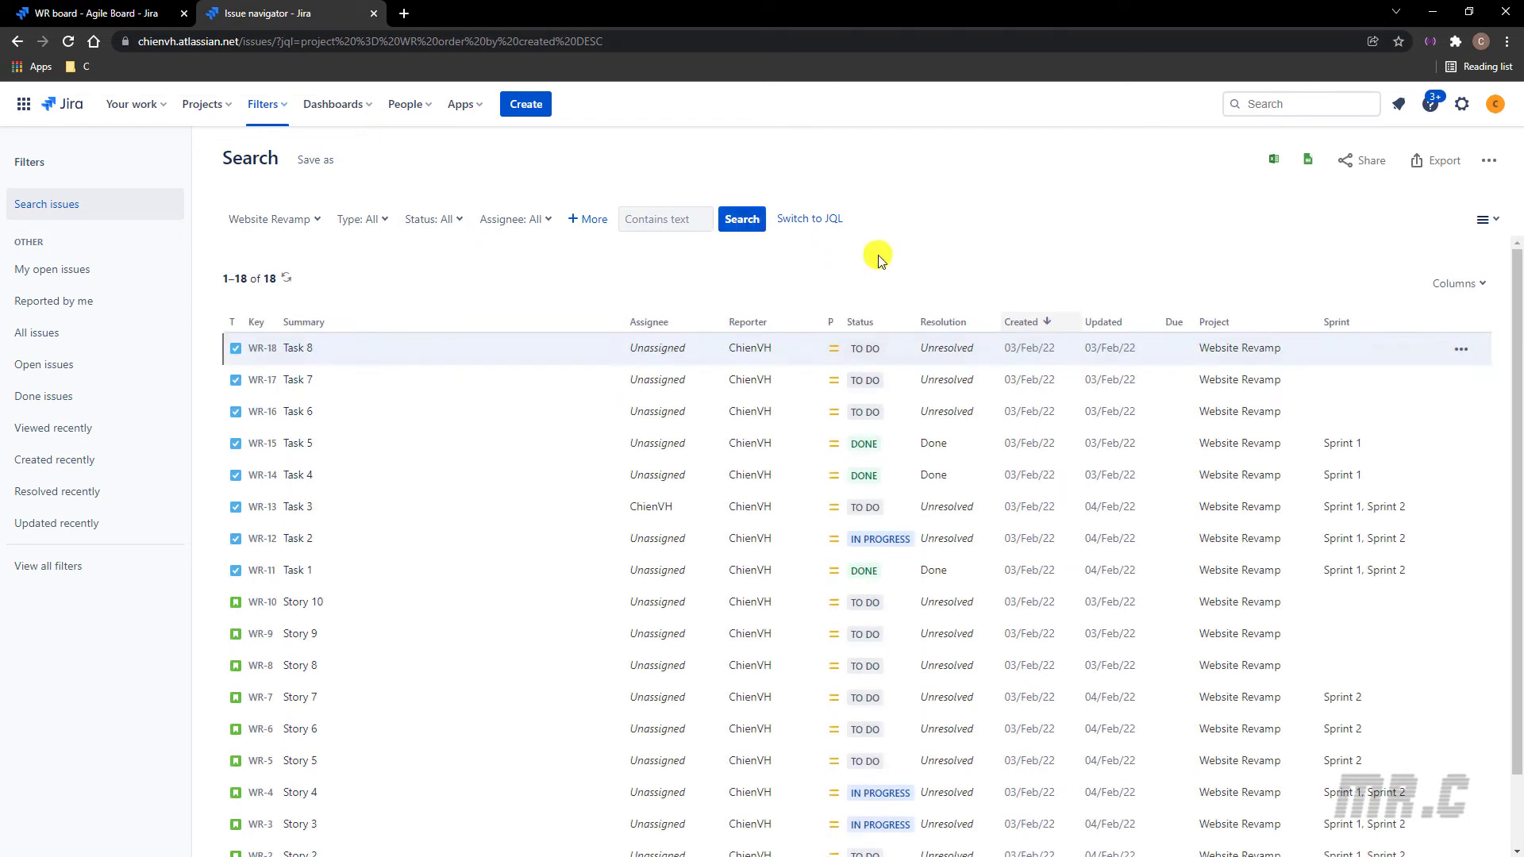
{"action": "left_click", "coordinate": [809, 219]}
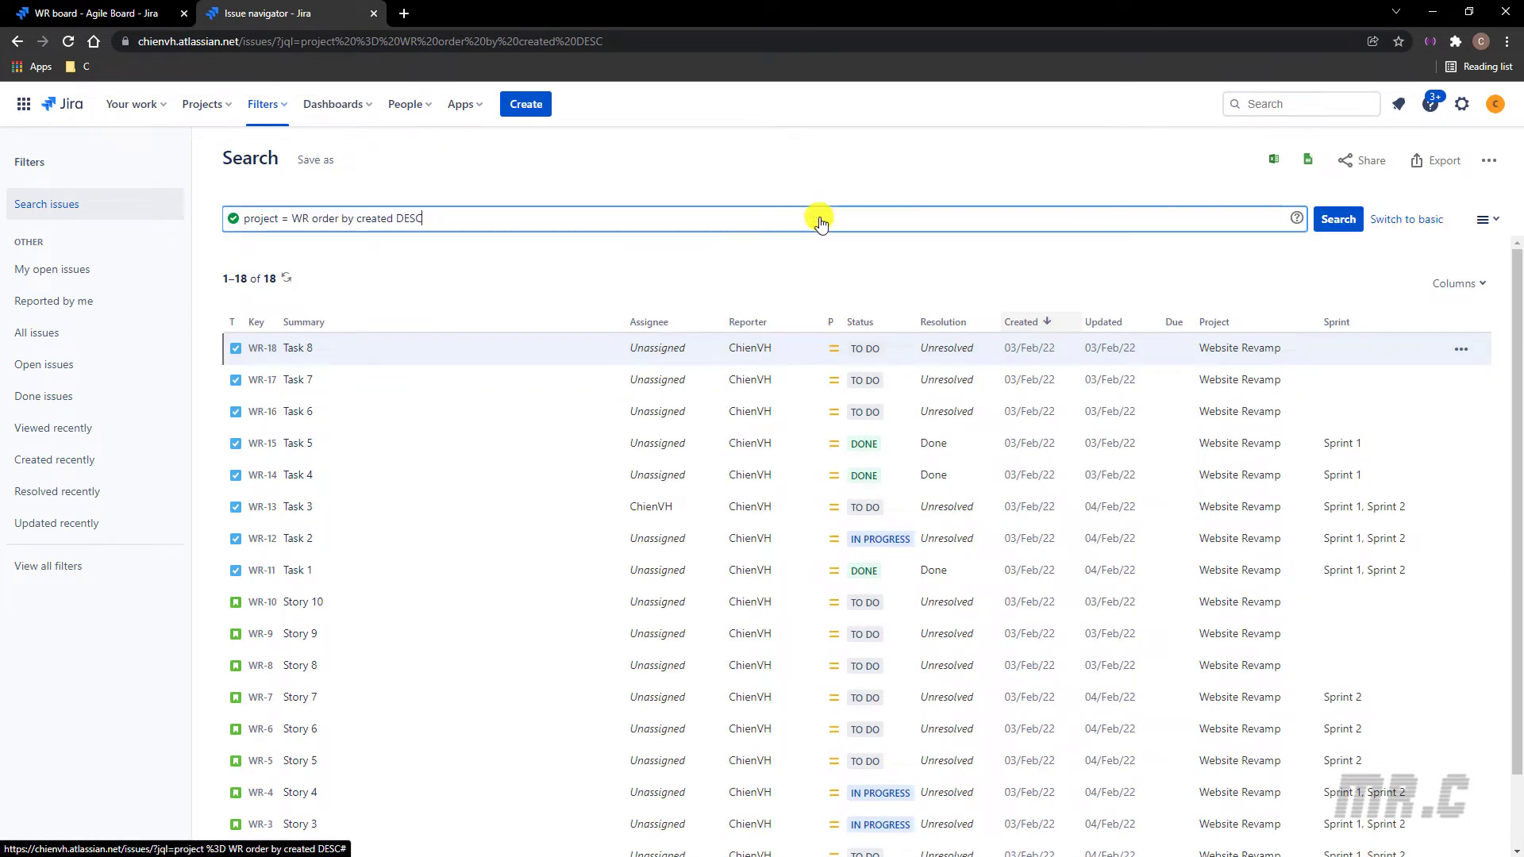
{"action": "mouse_move", "coordinate": [491, 282]}
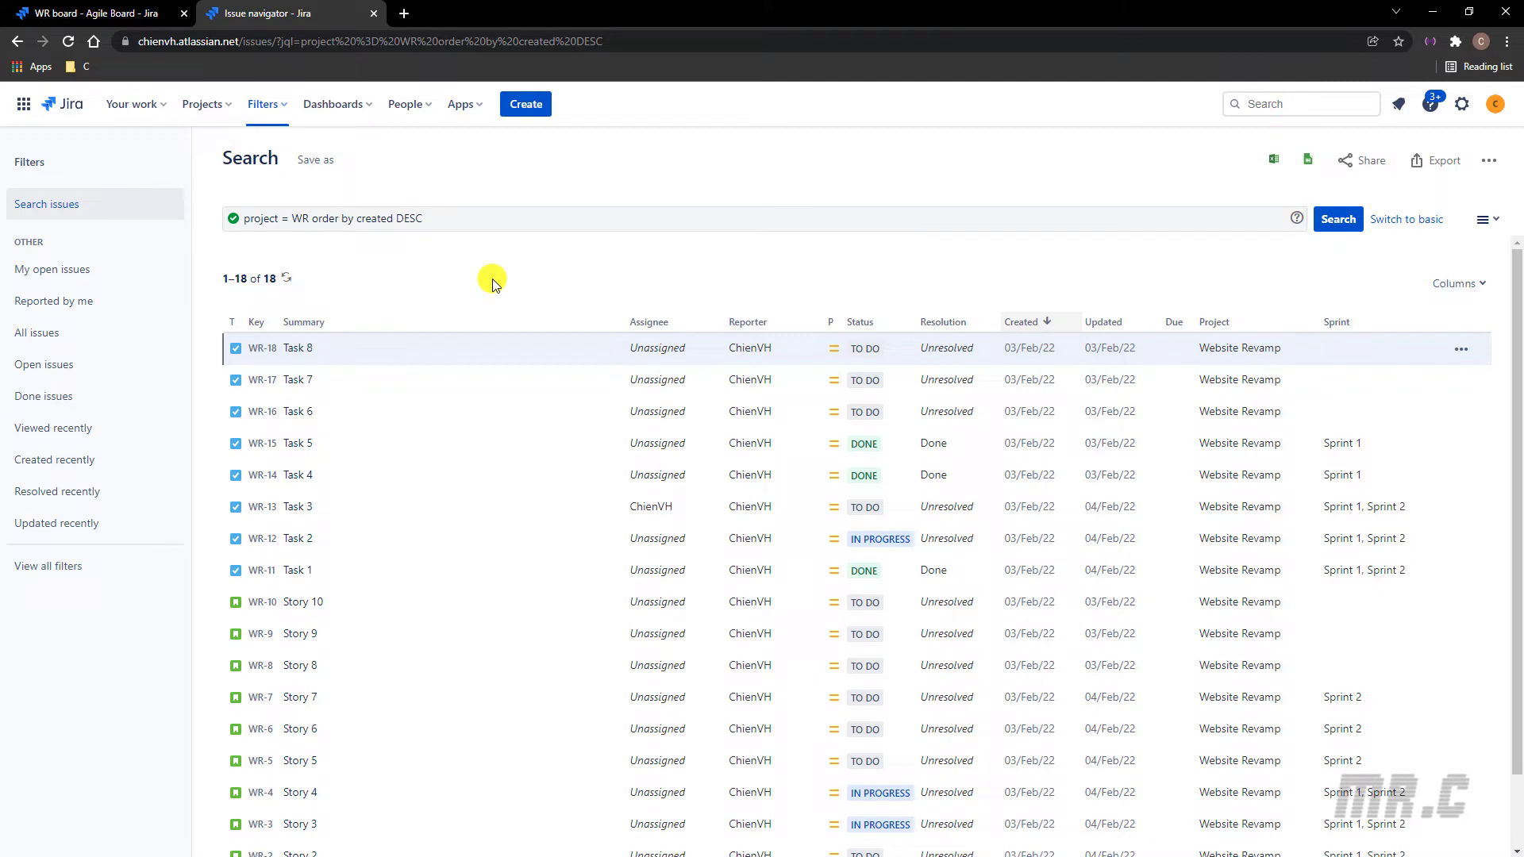
{"action": "mouse_move", "coordinate": [279, 284]}
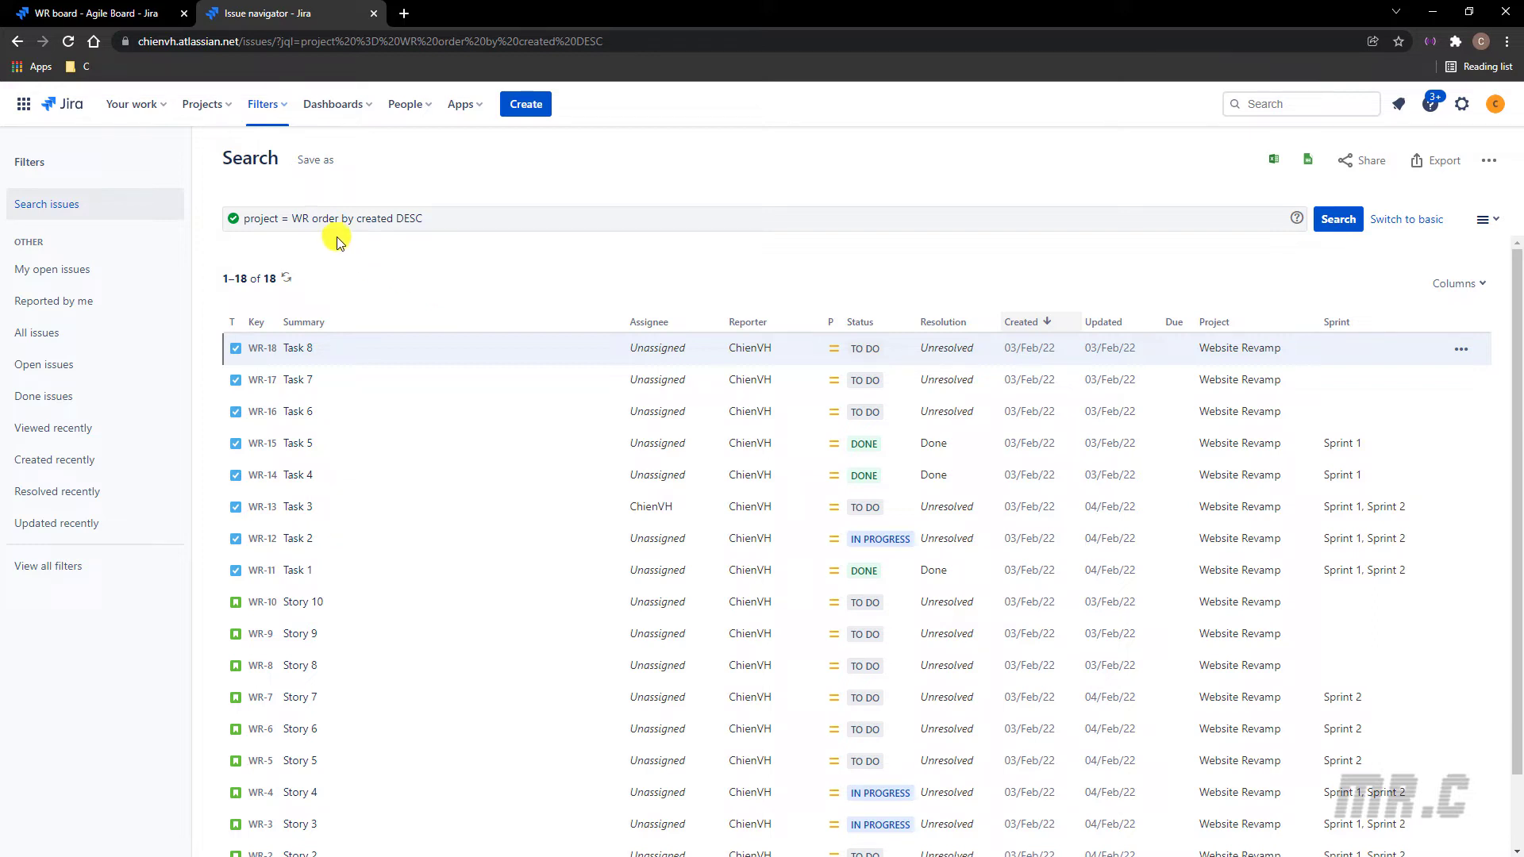
Step: Insert 'and sprint in openSprints()' into the JQL before the order by clause
{"action": "left_click", "coordinate": [522, 217]}
{"action": "type", "text": " and sprint in"}
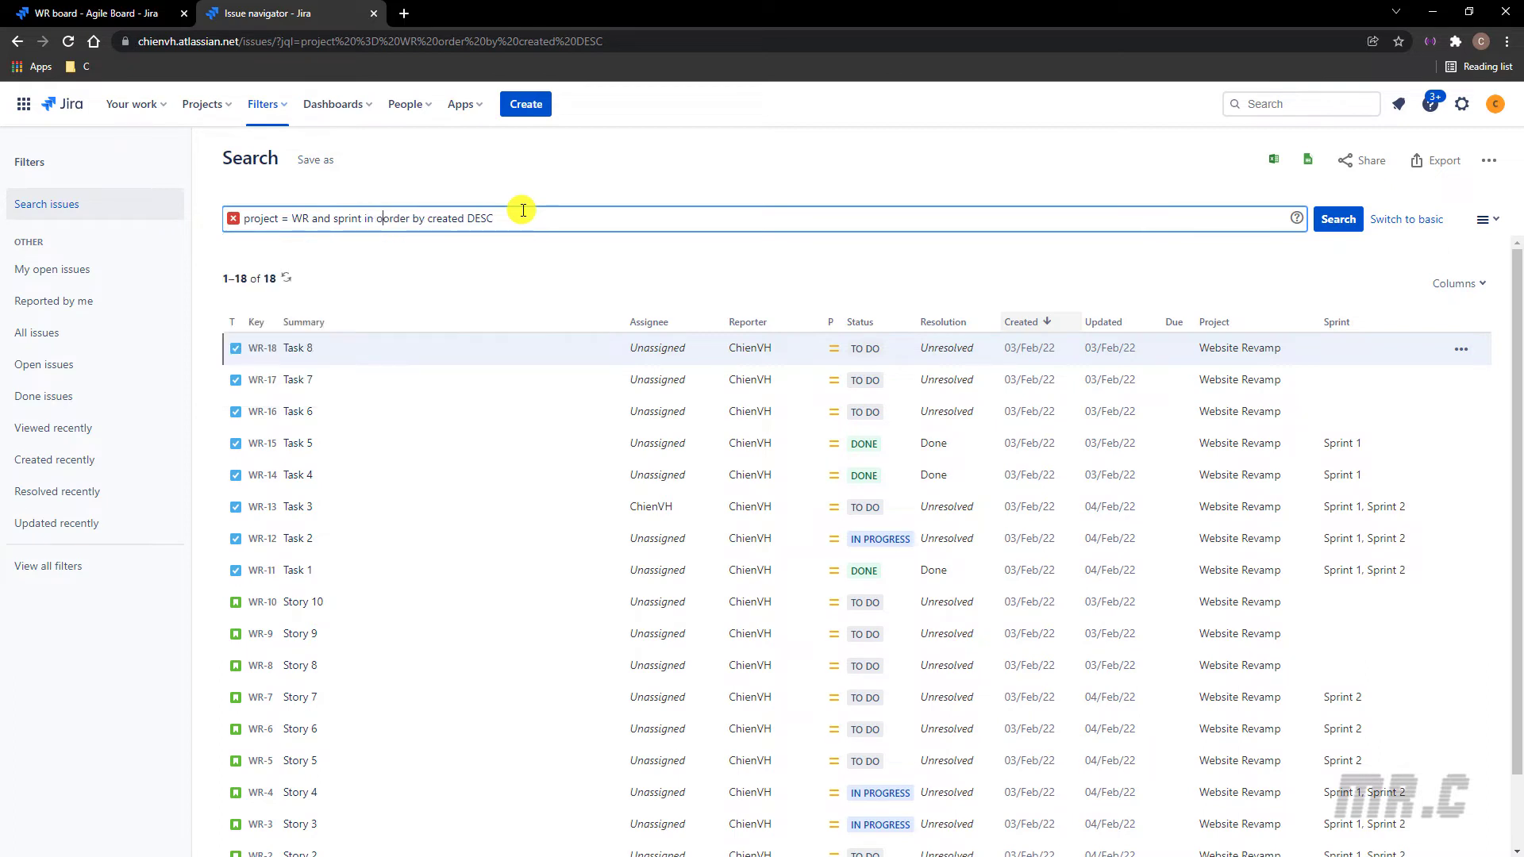
{"action": "type", "text": "openSprints() o"}
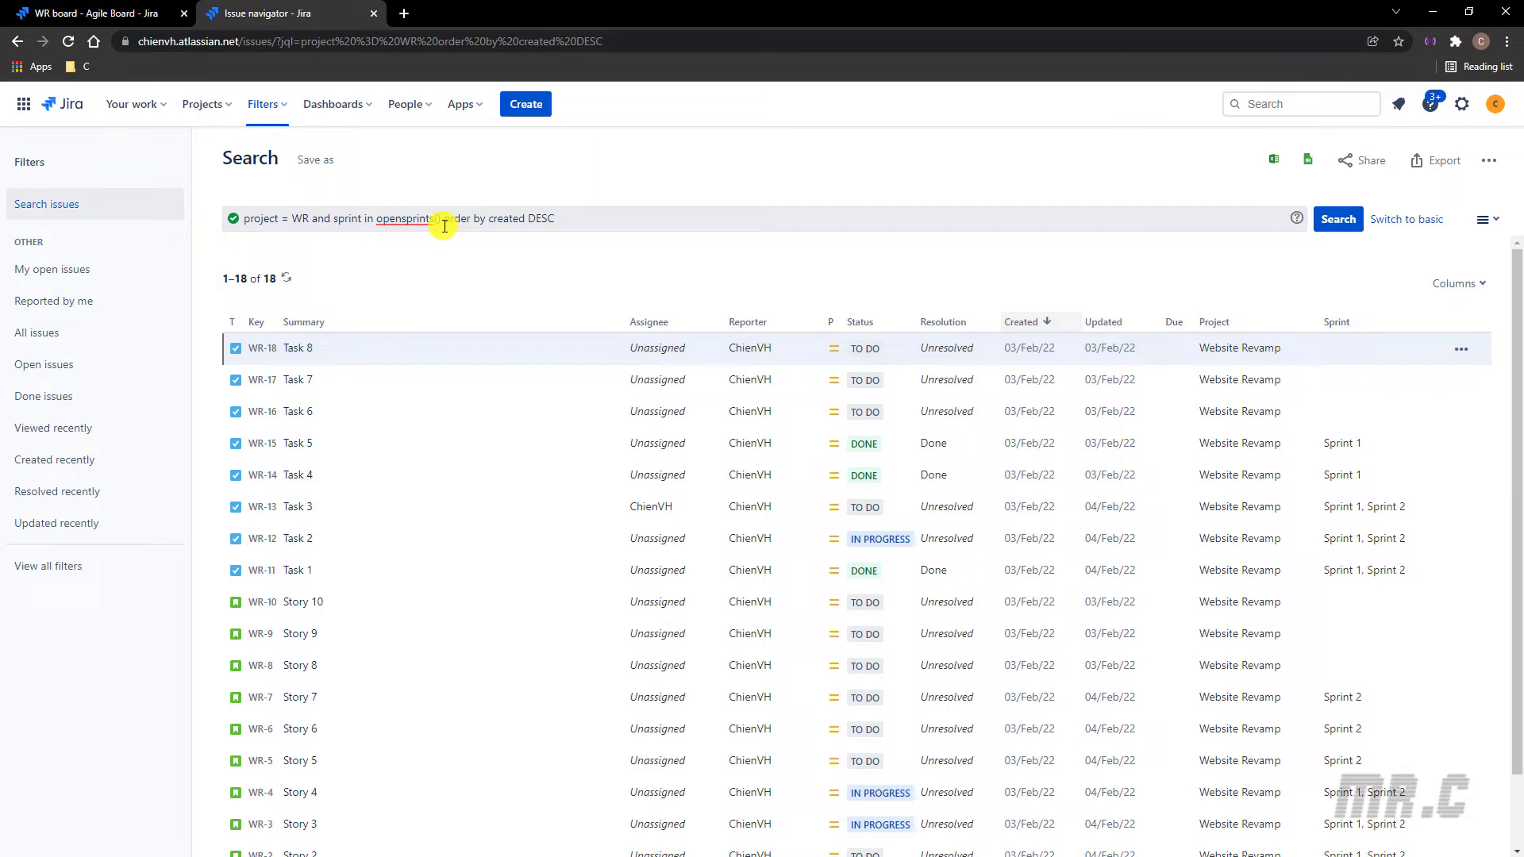
{"action": "mouse_move", "coordinate": [1338, 219]}
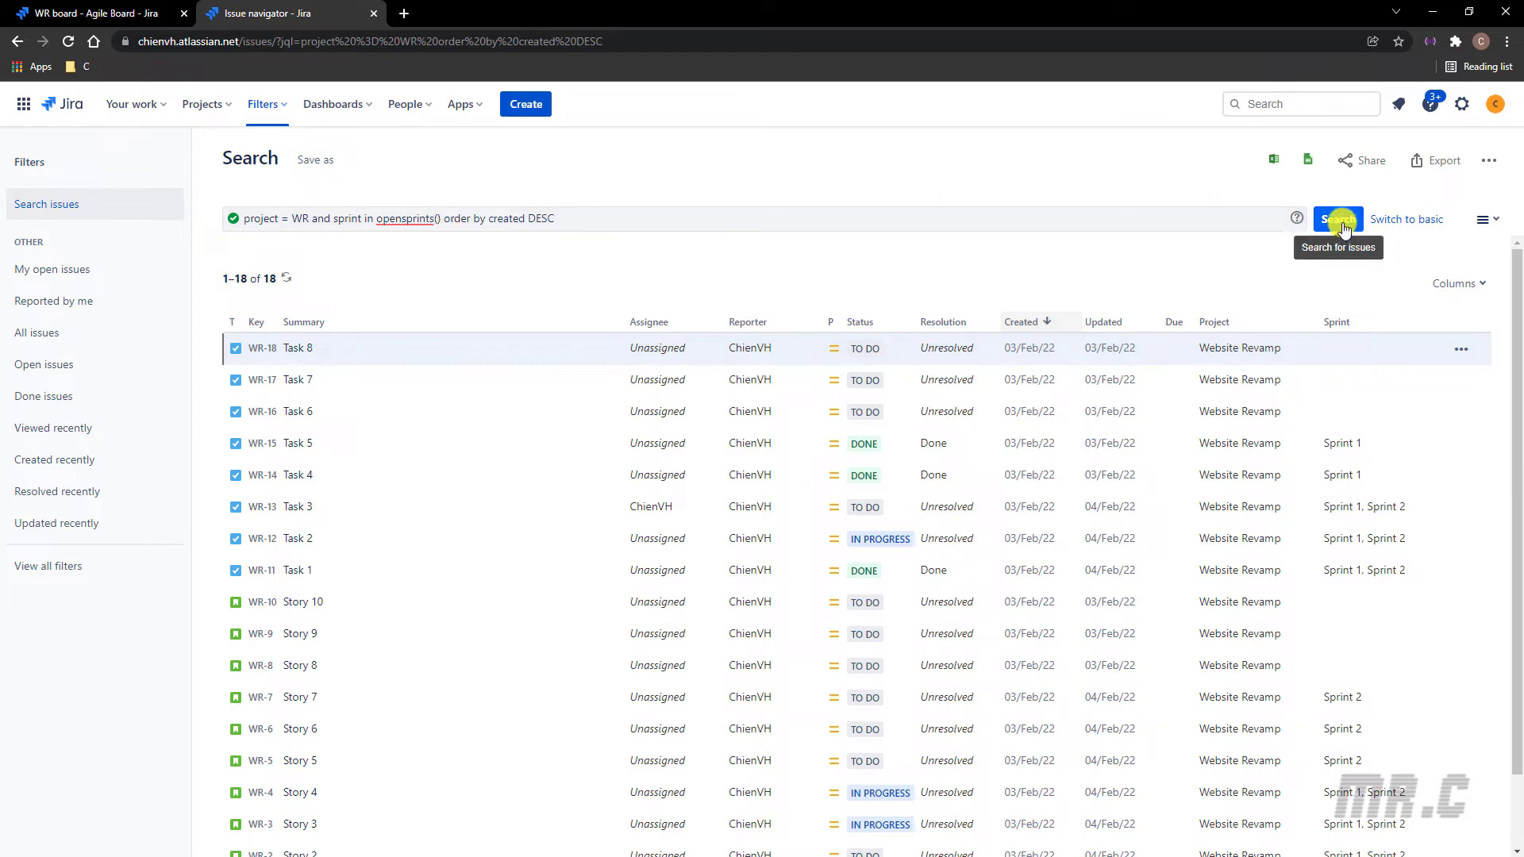
Step: Run the open-sprint JQL query, narrowing results to 10 Website Revamp issues
{"action": "left_click", "coordinate": [1338, 219]}
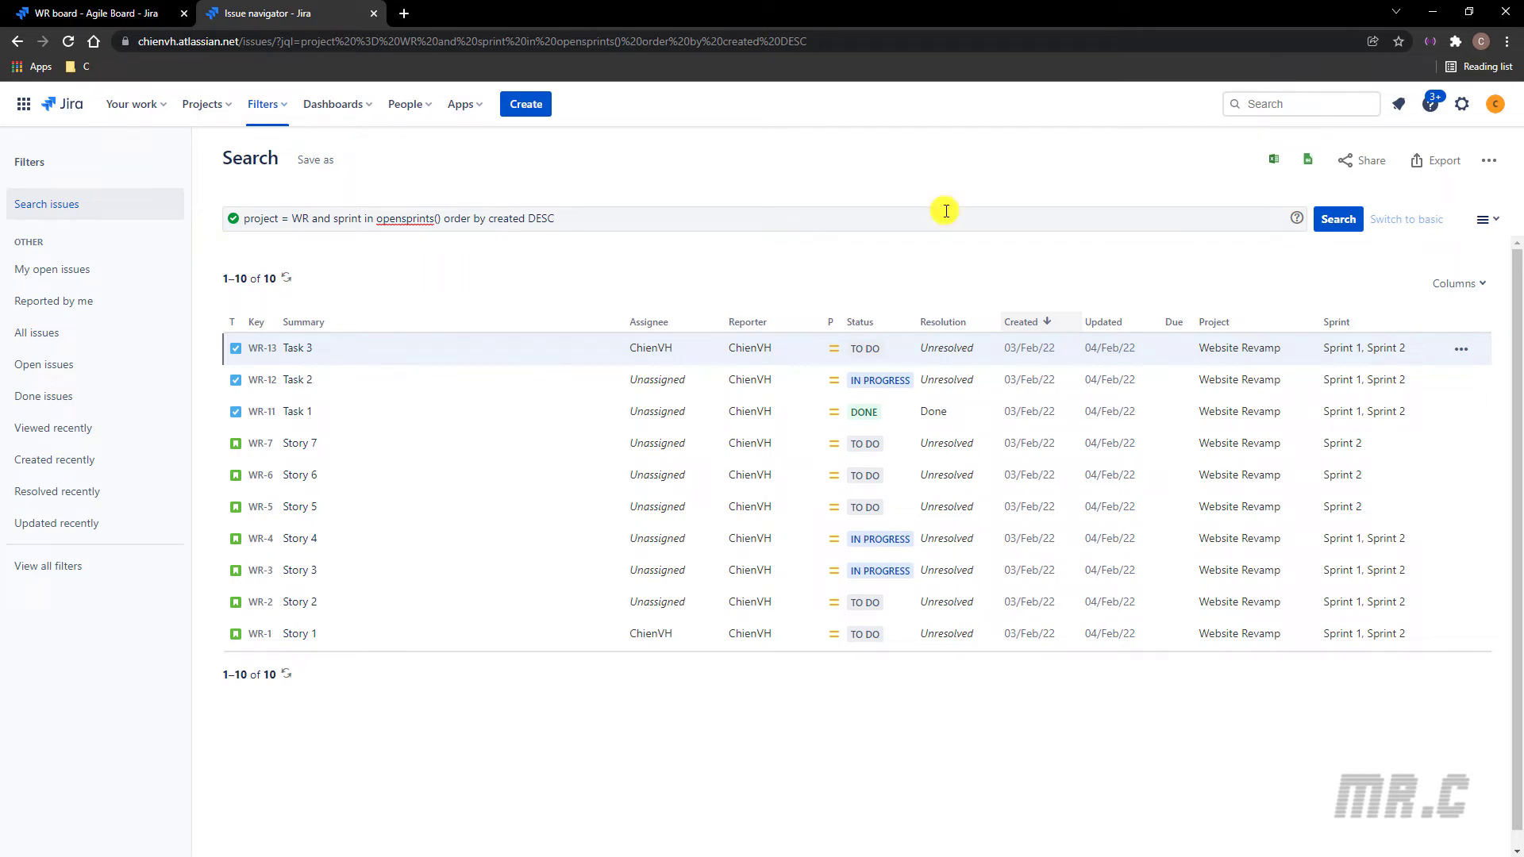
{"action": "mouse_move", "coordinate": [1330, 296]}
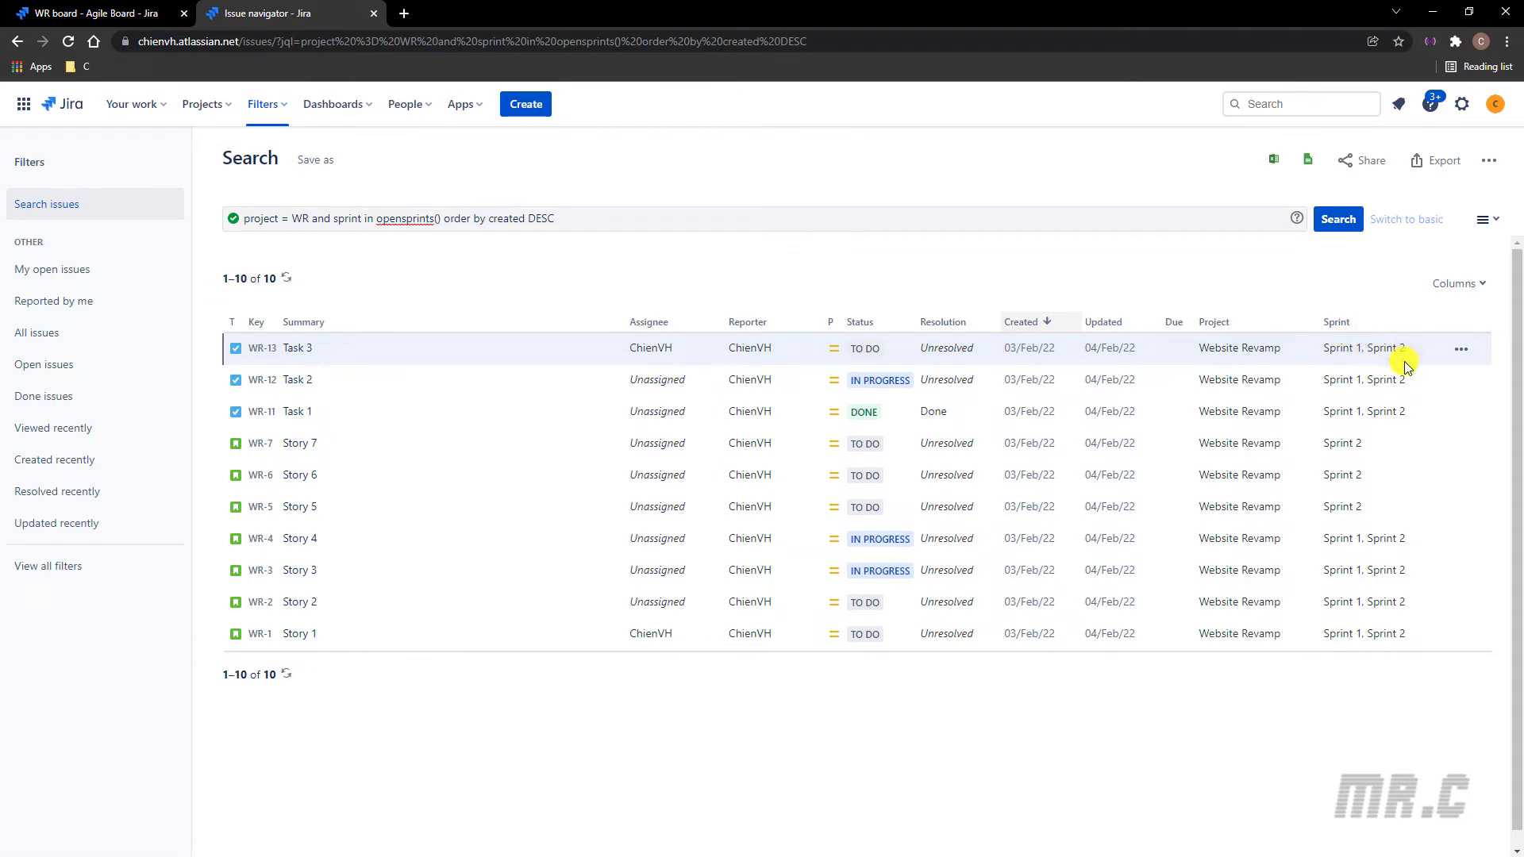
{"action": "mouse_move", "coordinate": [1377, 443]}
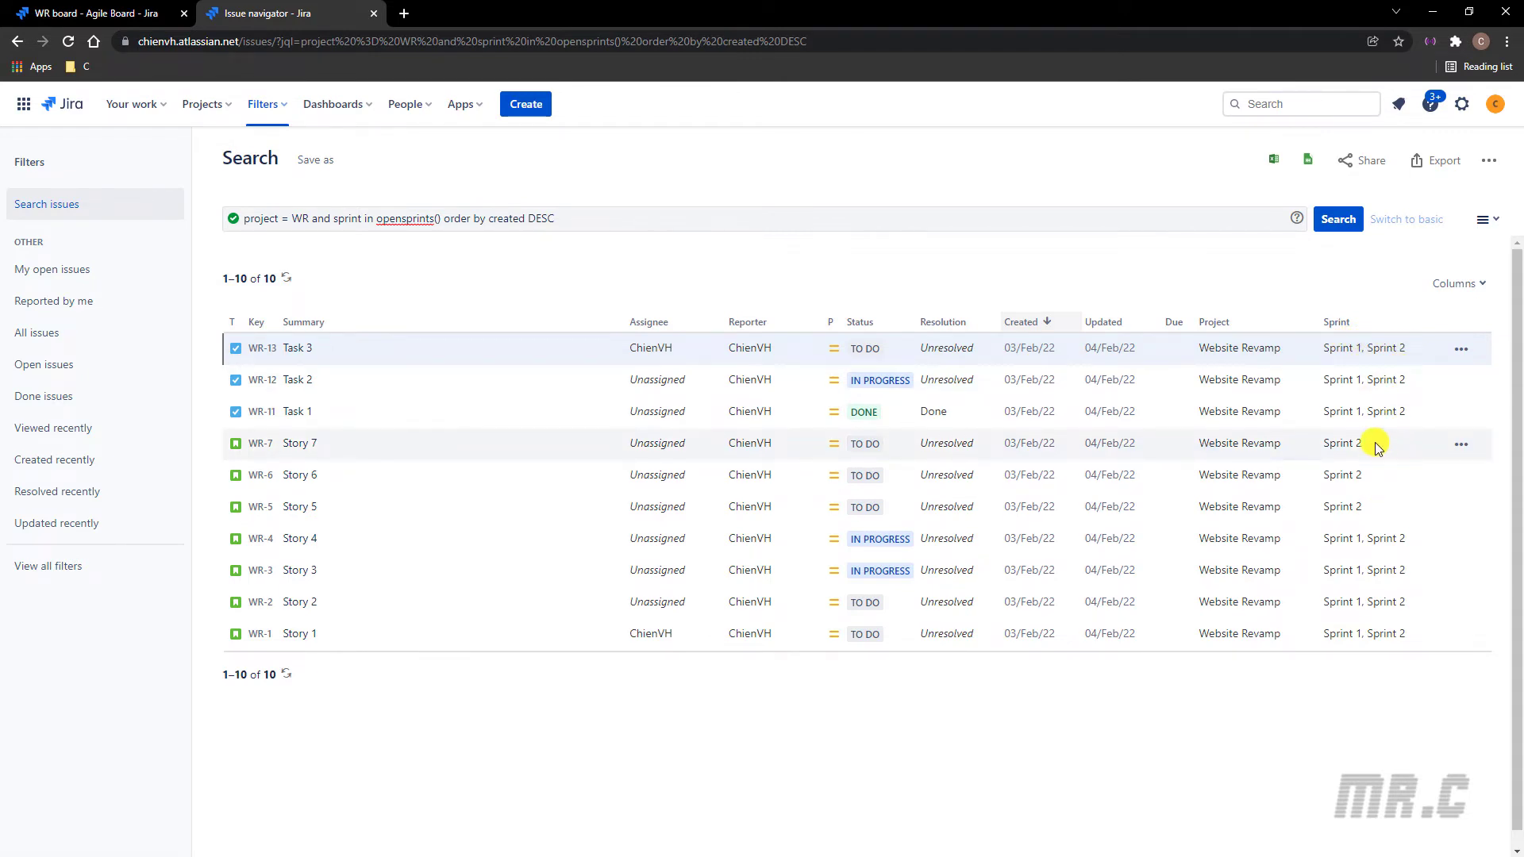
{"action": "mouse_move", "coordinate": [1390, 491]}
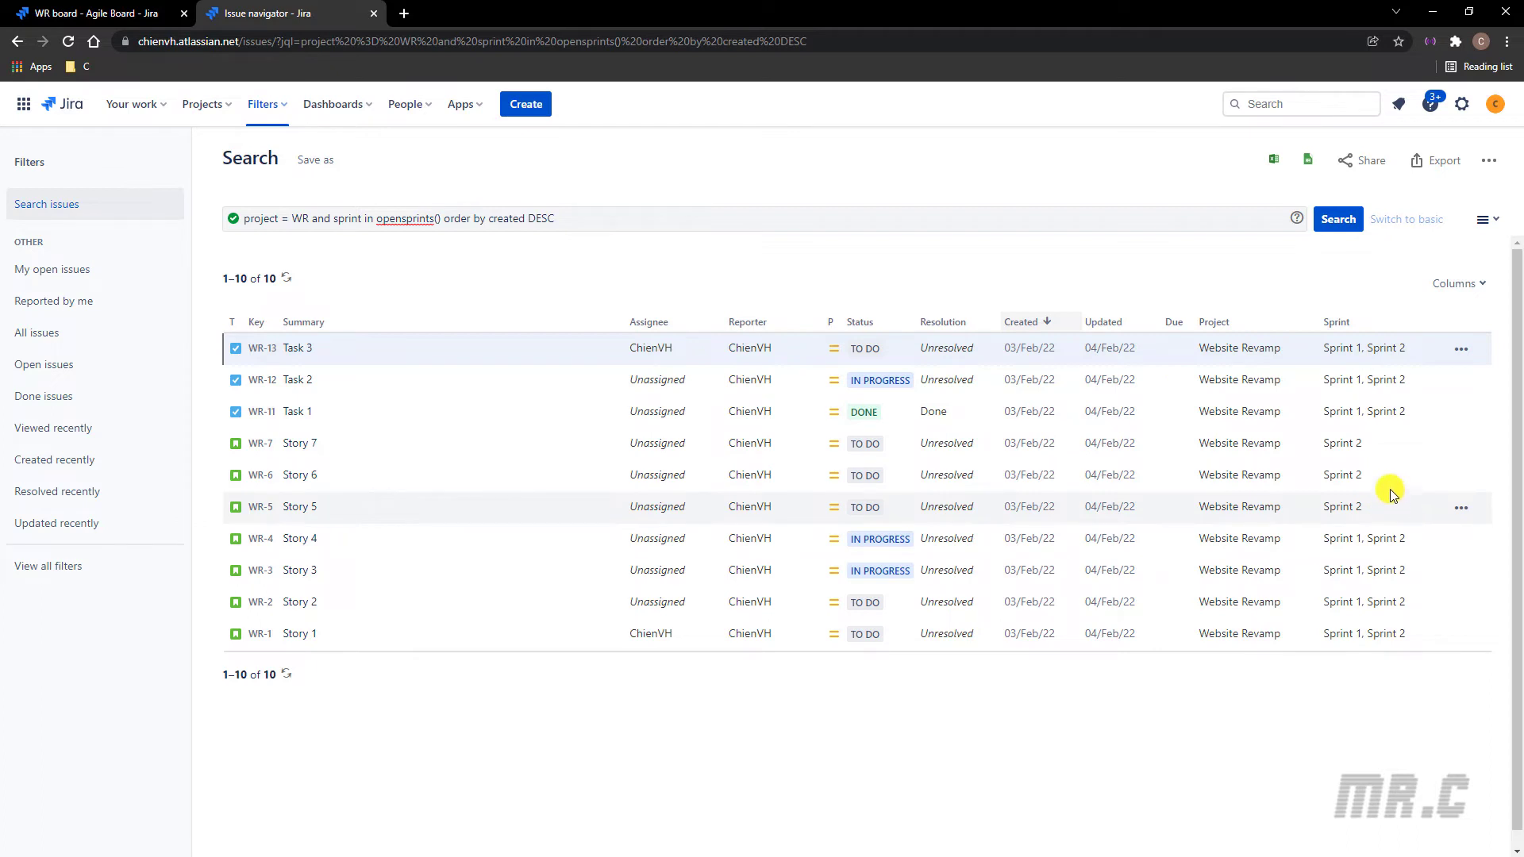
{"action": "mouse_move", "coordinate": [425, 348]}
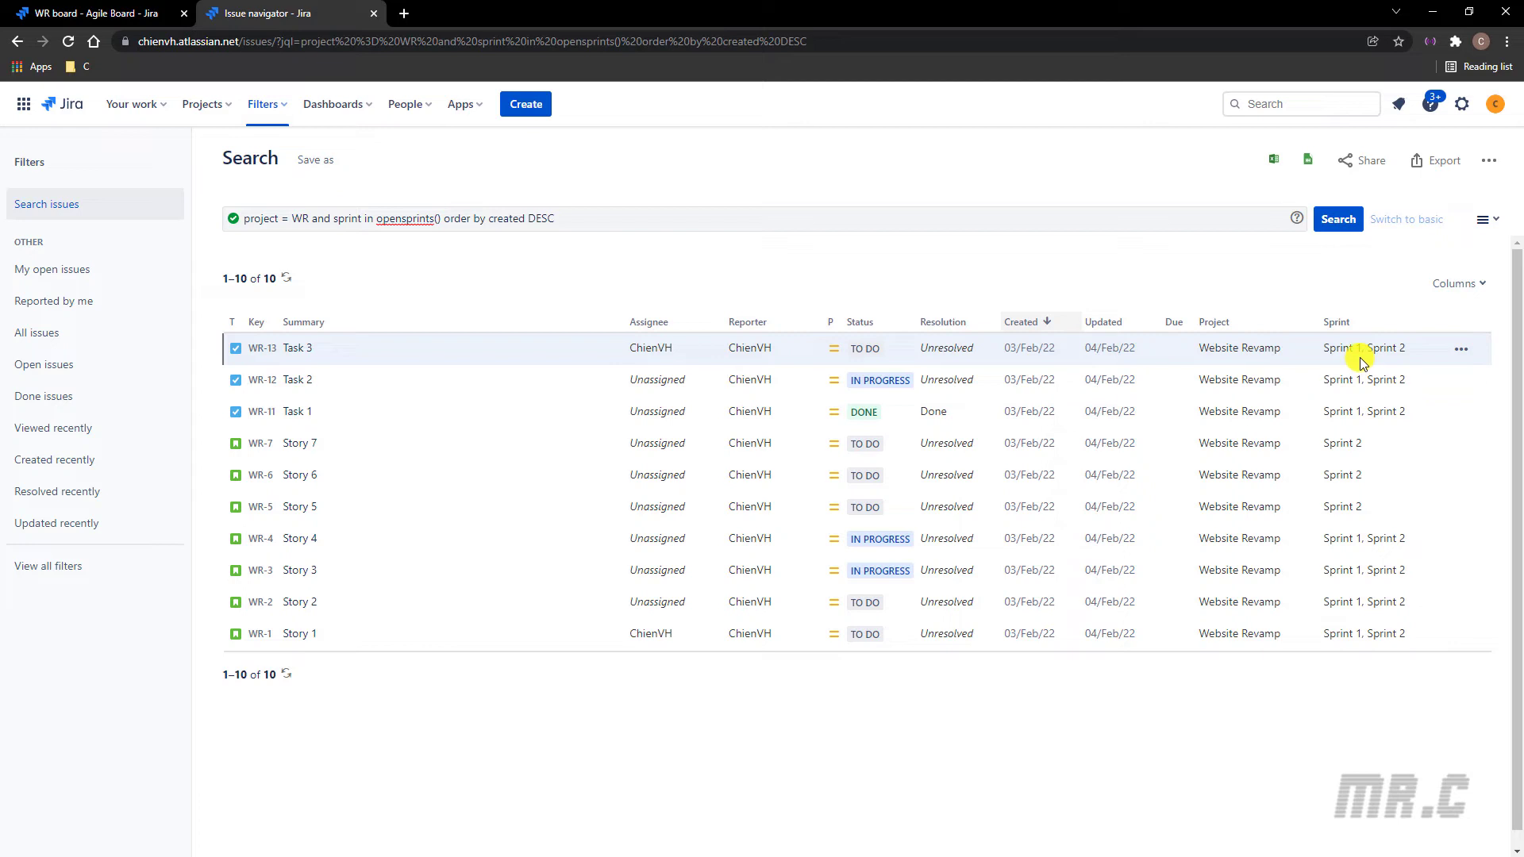
{"action": "mouse_move", "coordinate": [556, 269]}
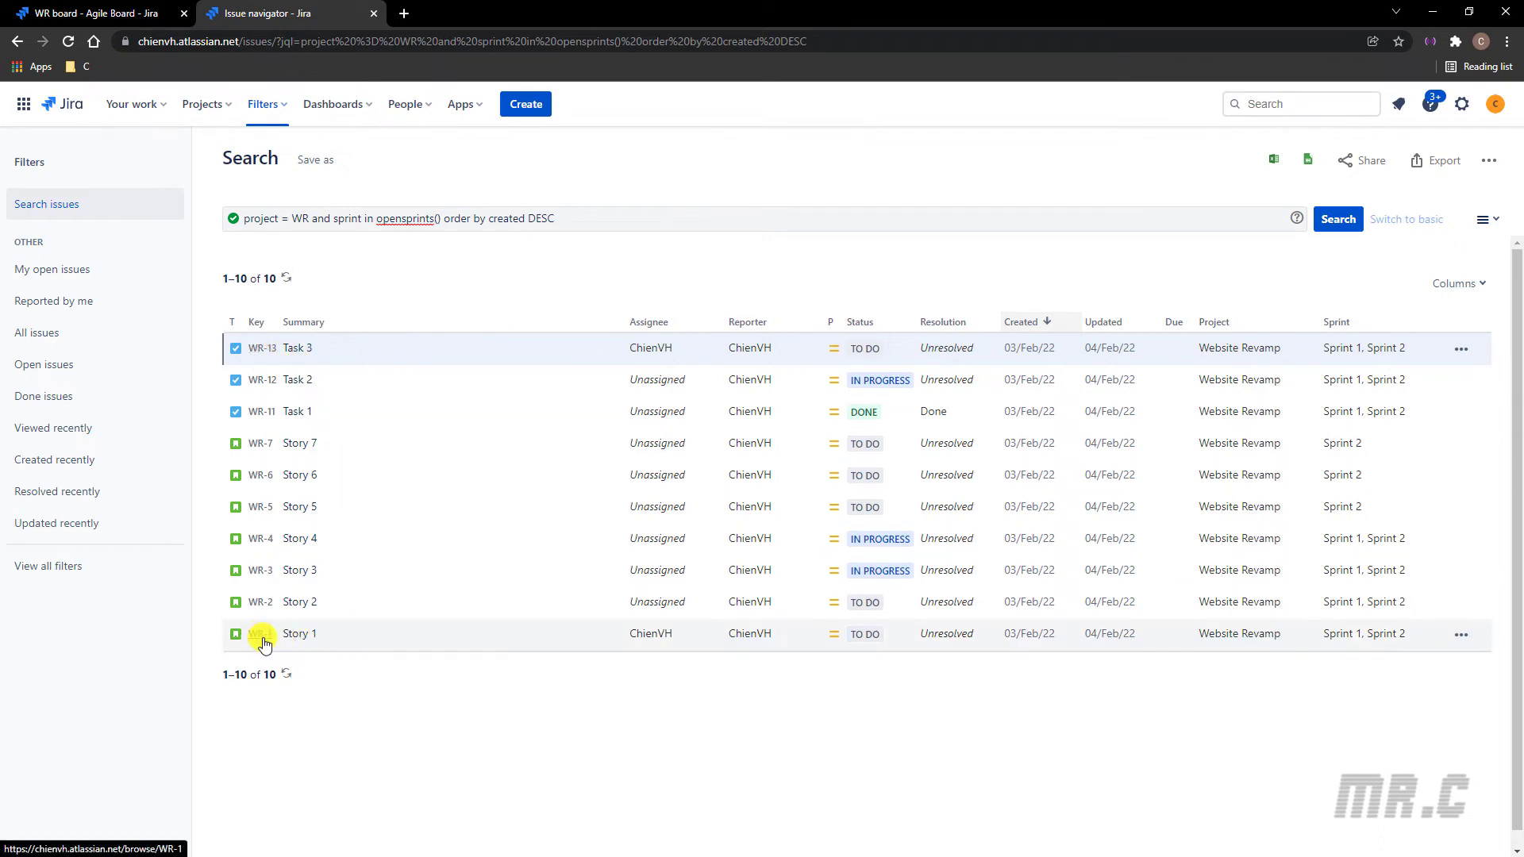
{"action": "mouse_move", "coordinate": [574, 651]}
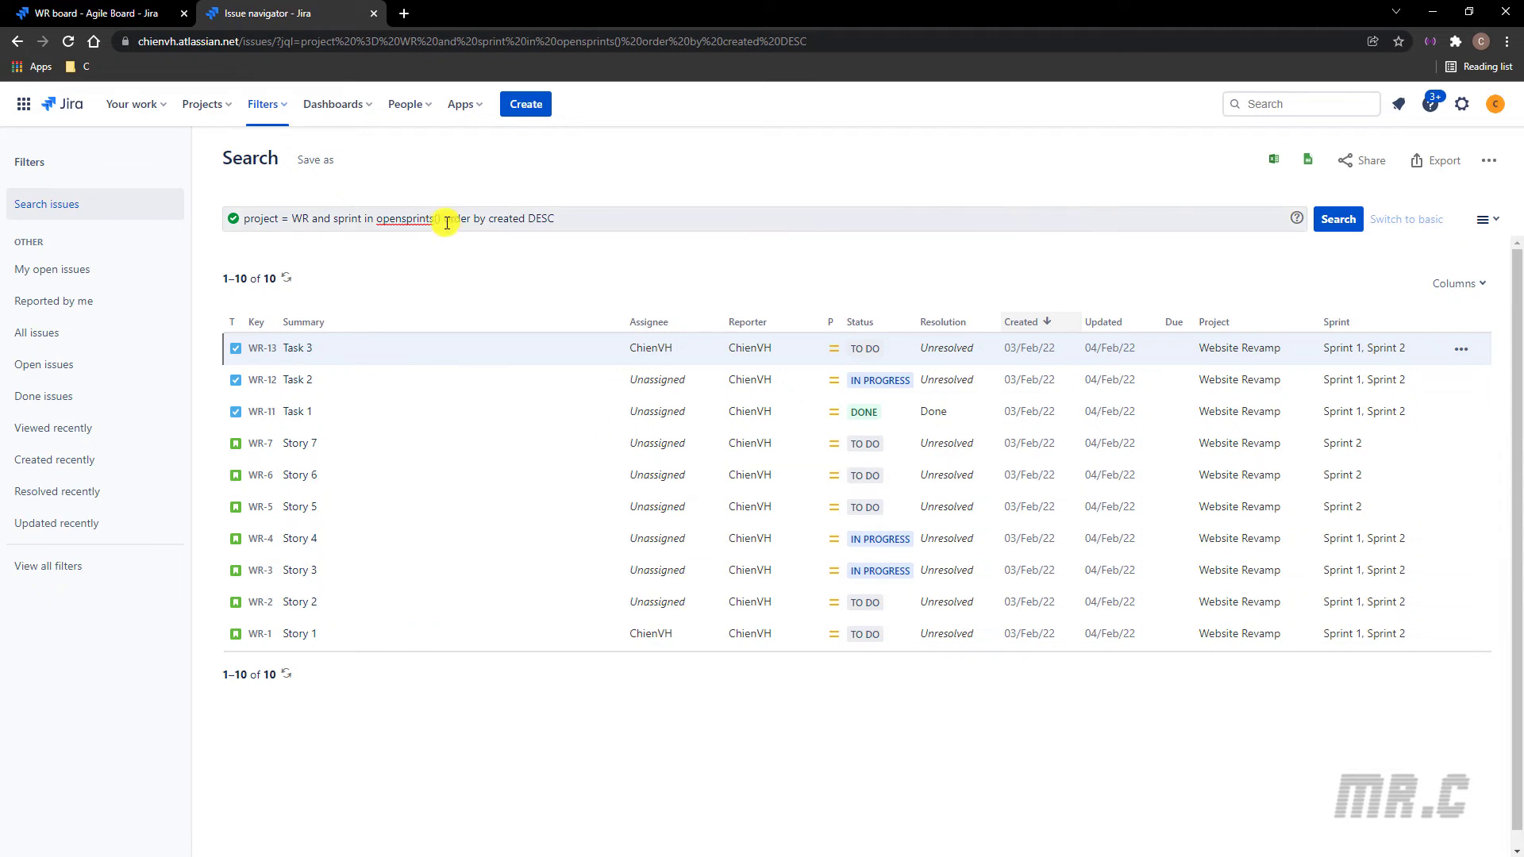
Step: Add 'assignee is EMPTY' to the JQL and rerun, leaving 8 unassigned sprint issues
{"action": "left_click", "coordinate": [452, 219]}
{"action": "type", "text": "and "}
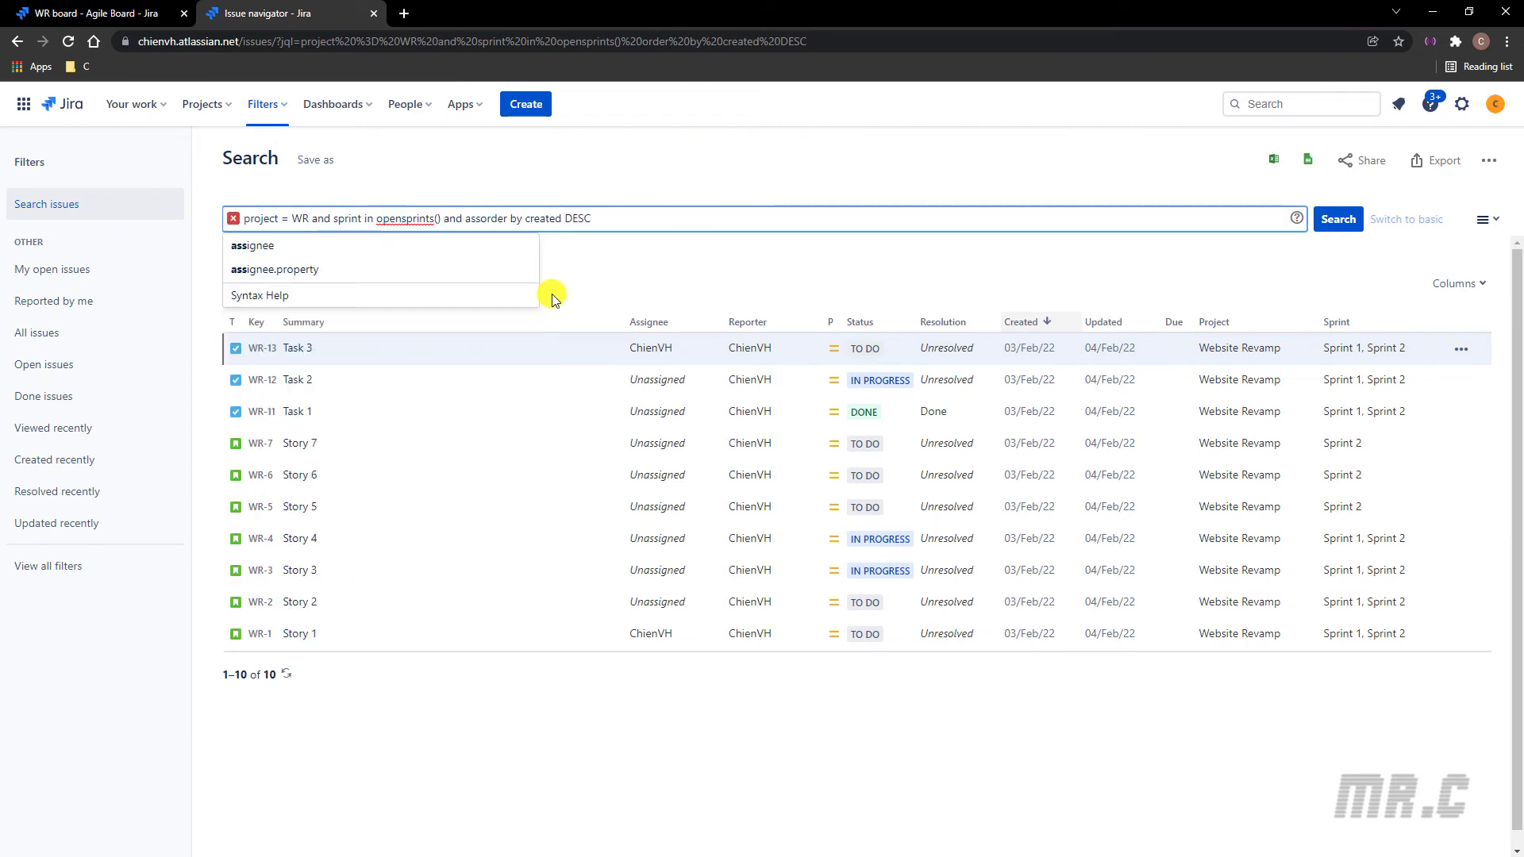
{"action": "type", "text": "assignee is em"}
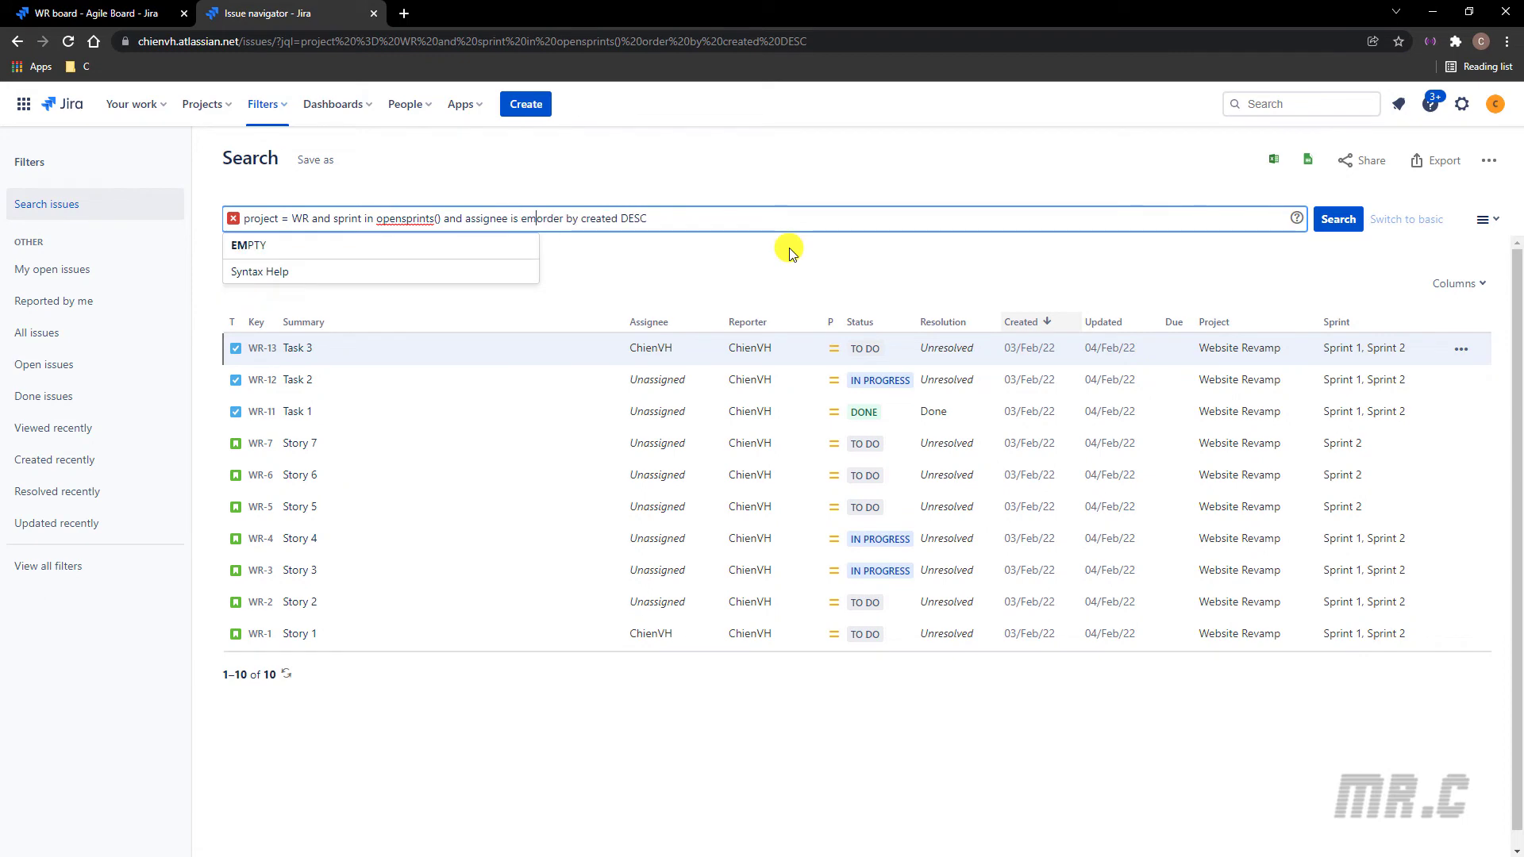
{"action": "left_click", "coordinate": [1337, 219]}
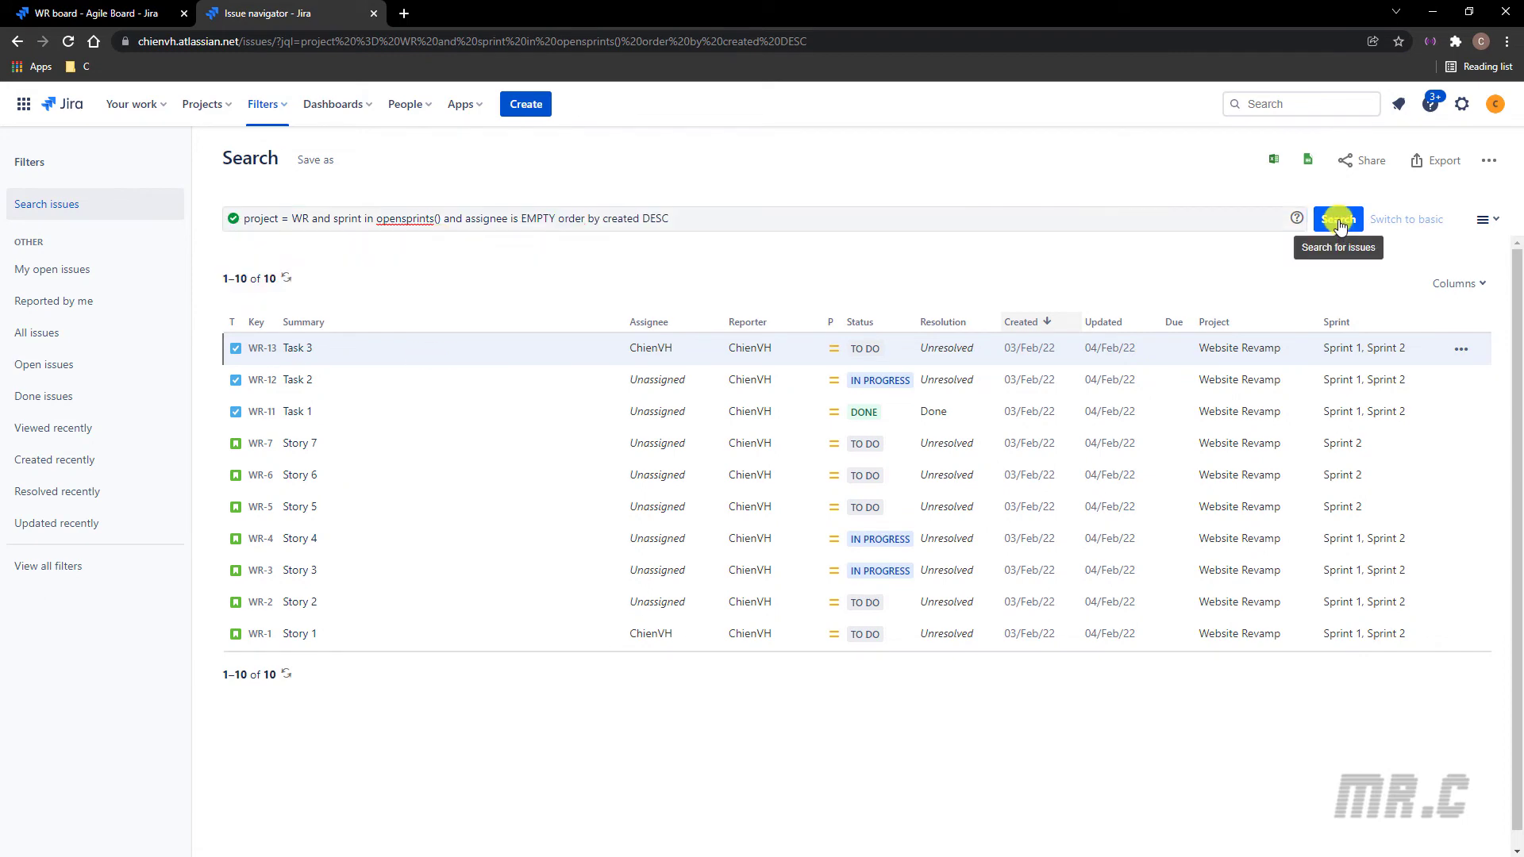
{"action": "left_click", "coordinate": [1338, 219]}
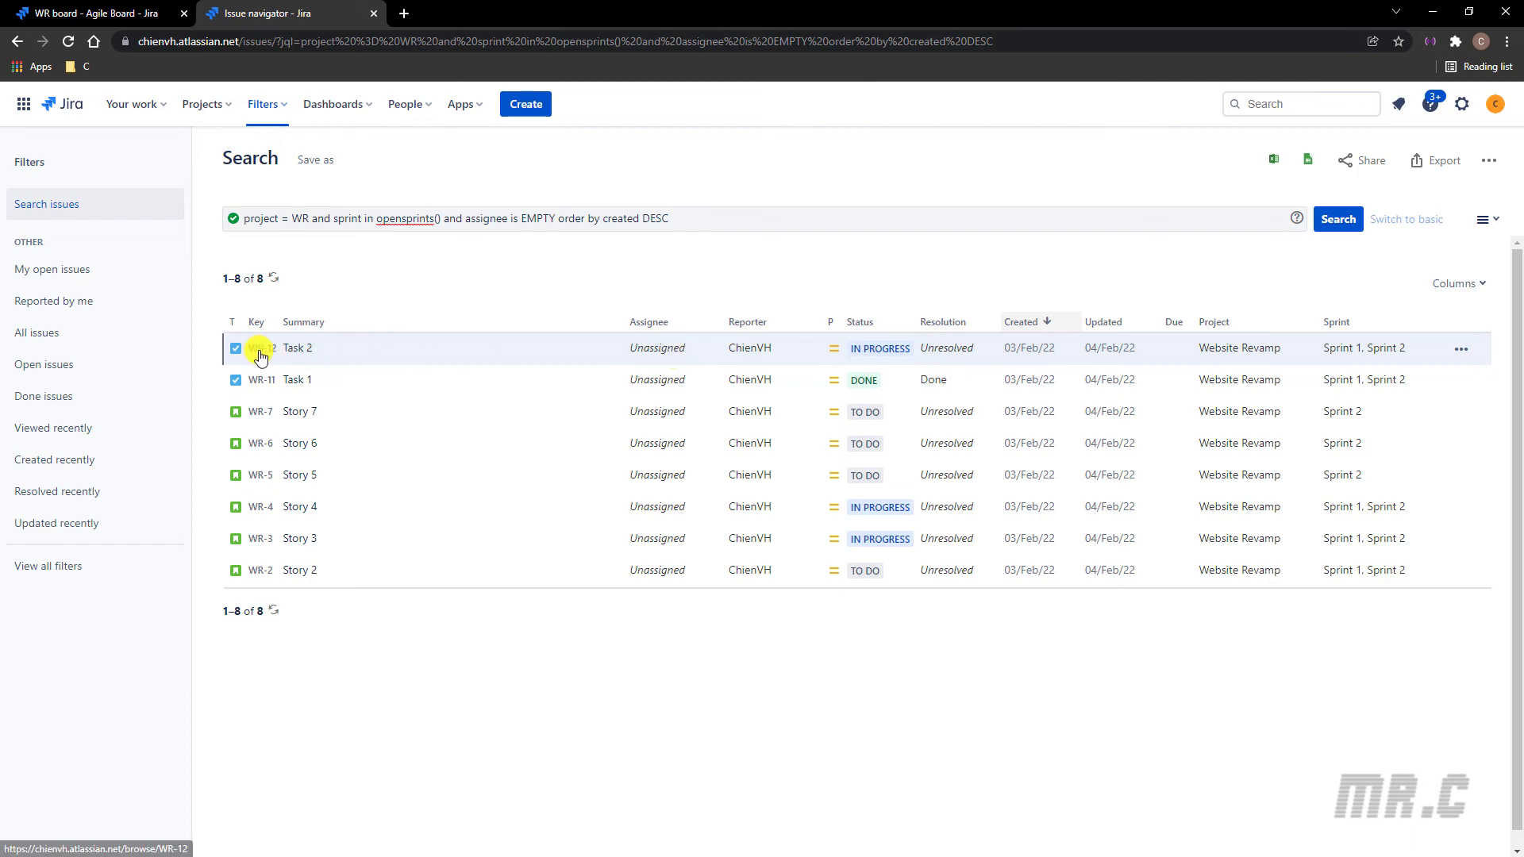
Step: Assign WR-12 Task 2 to yourself and return to the Issue navigator
{"action": "left_click", "coordinate": [260, 347]}
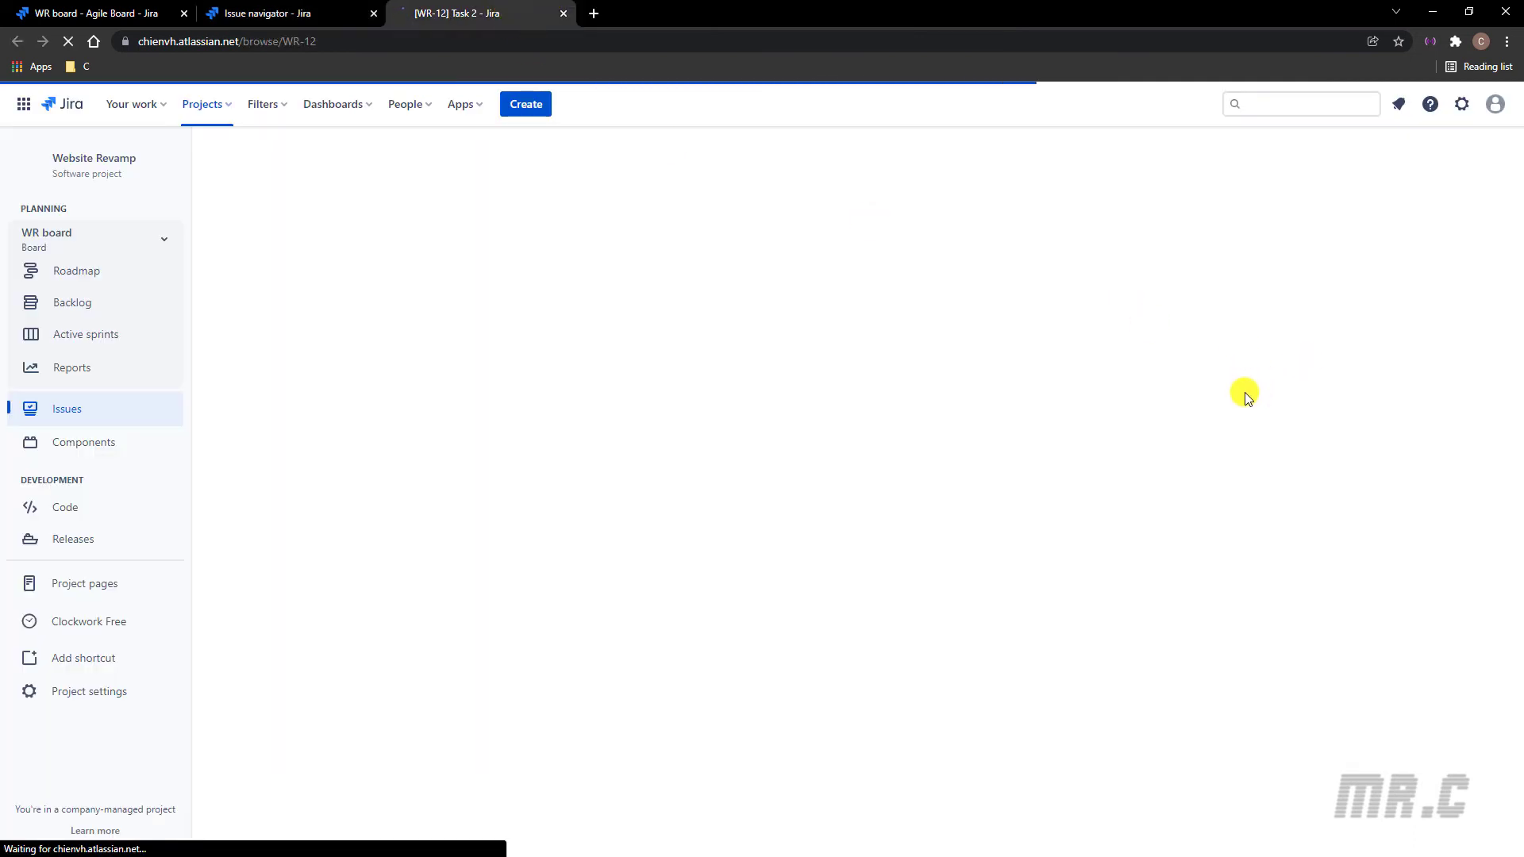
{"action": "left_click", "coordinate": [1343, 271]}
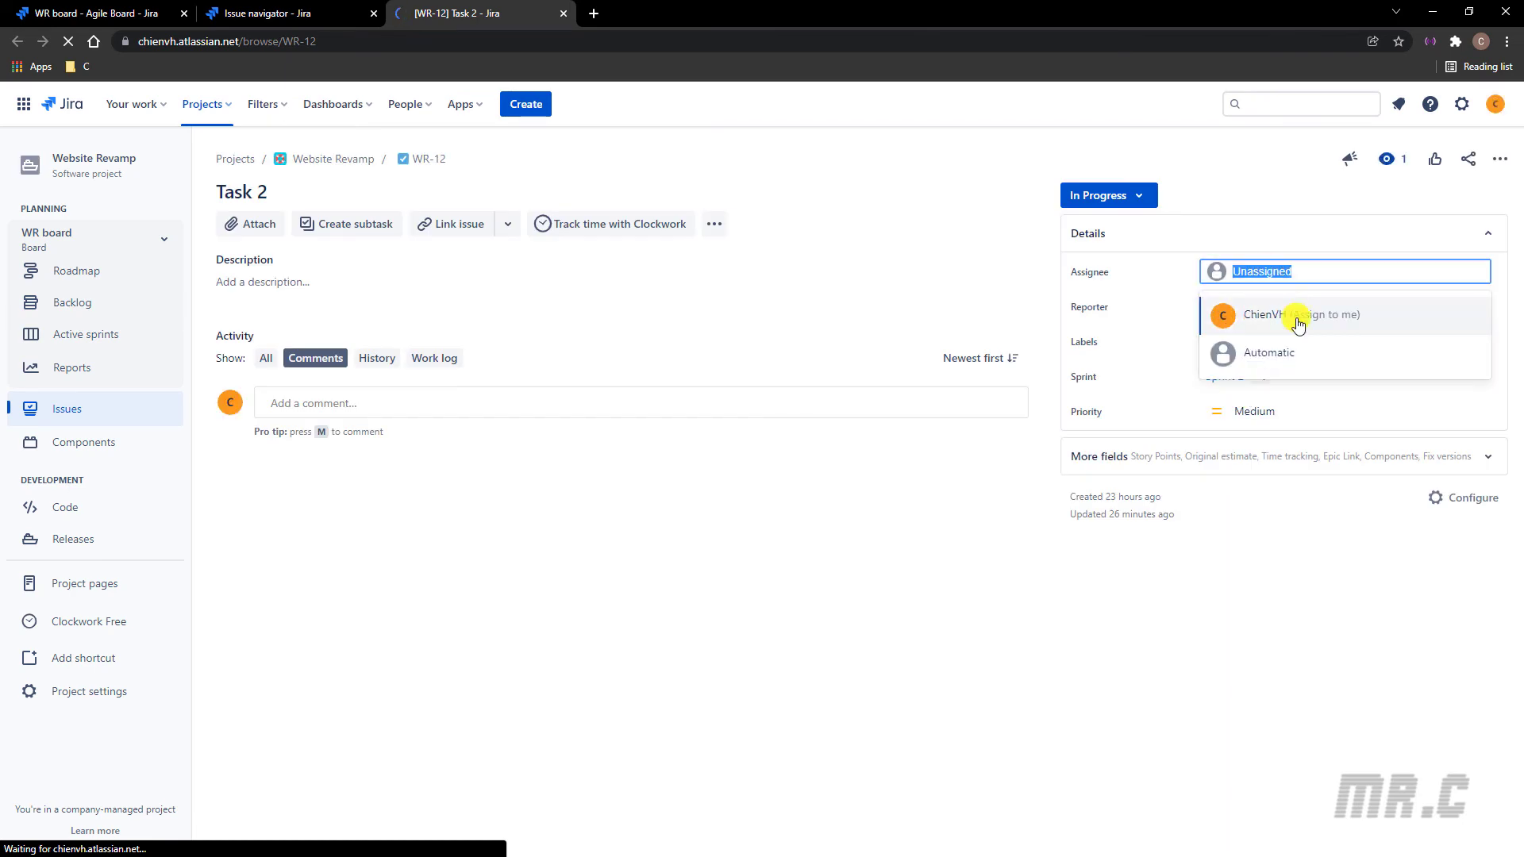
{"action": "left_click", "coordinate": [1300, 315]}
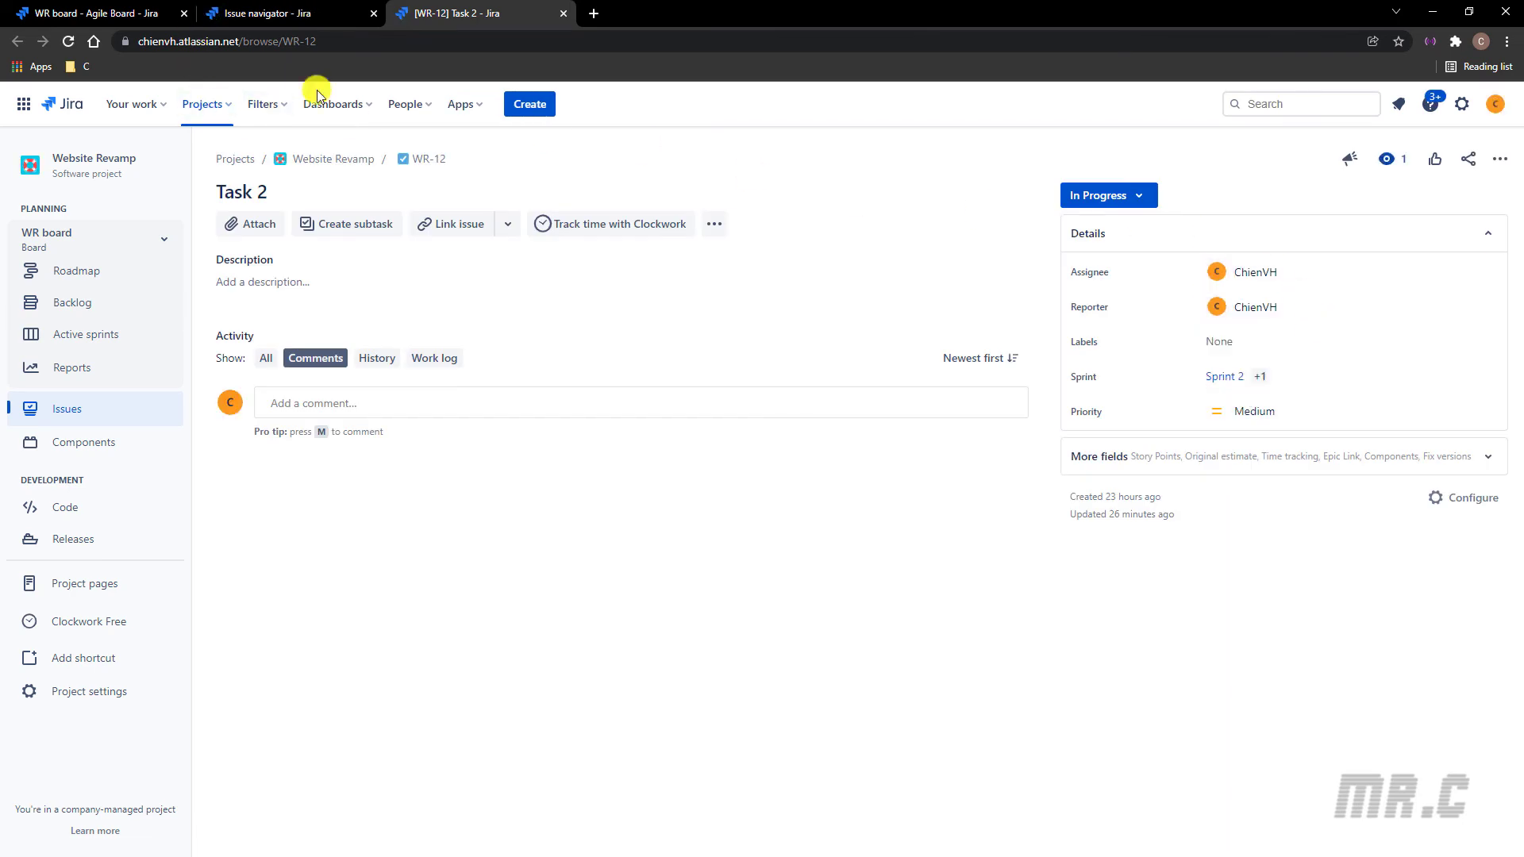
{"action": "left_click", "coordinate": [273, 13]}
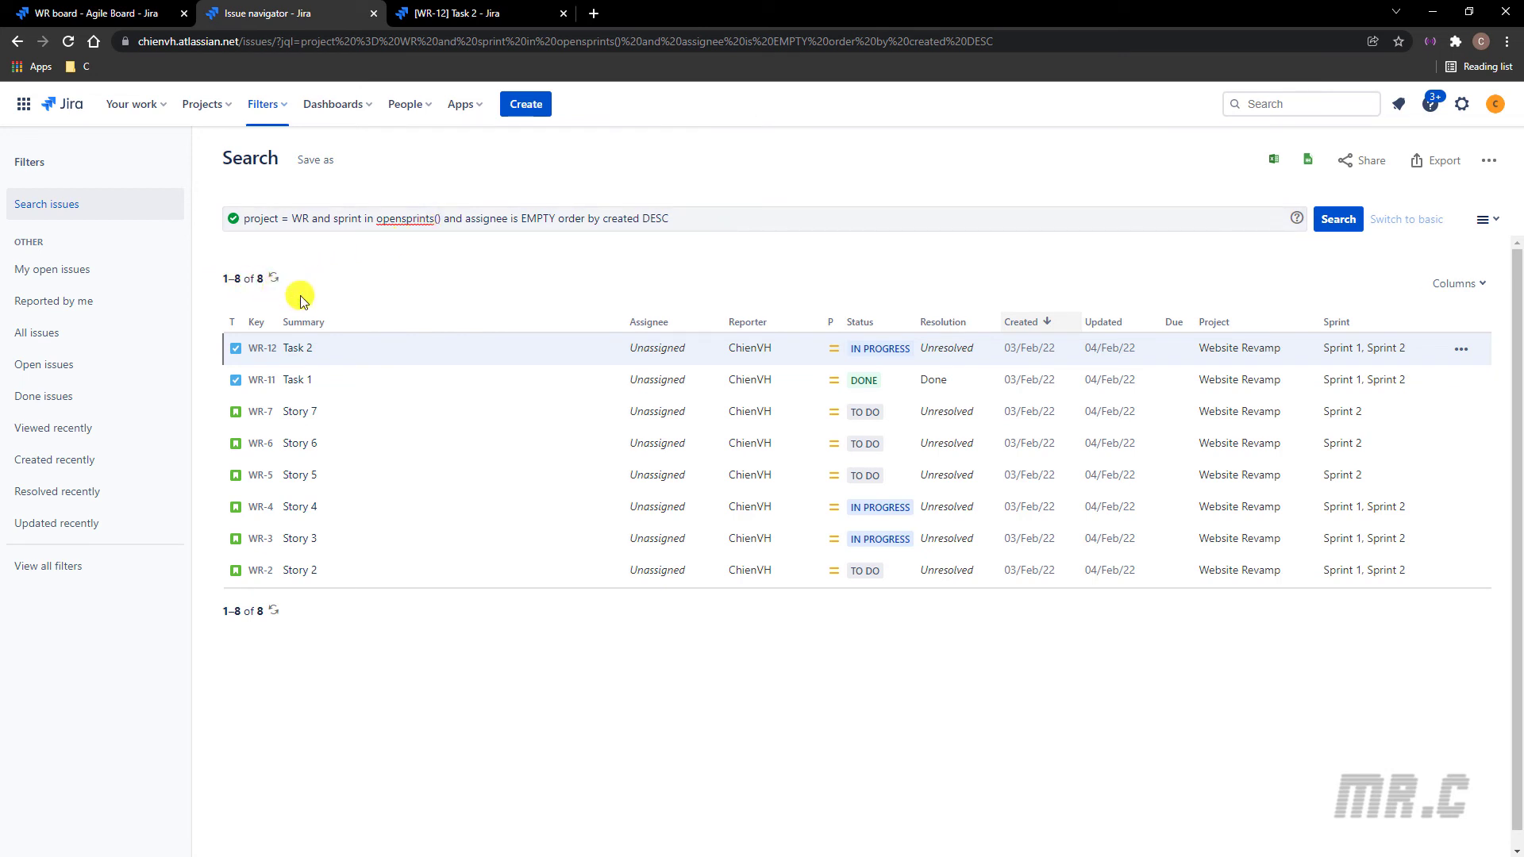
{"action": "mouse_move", "coordinate": [1337, 219]}
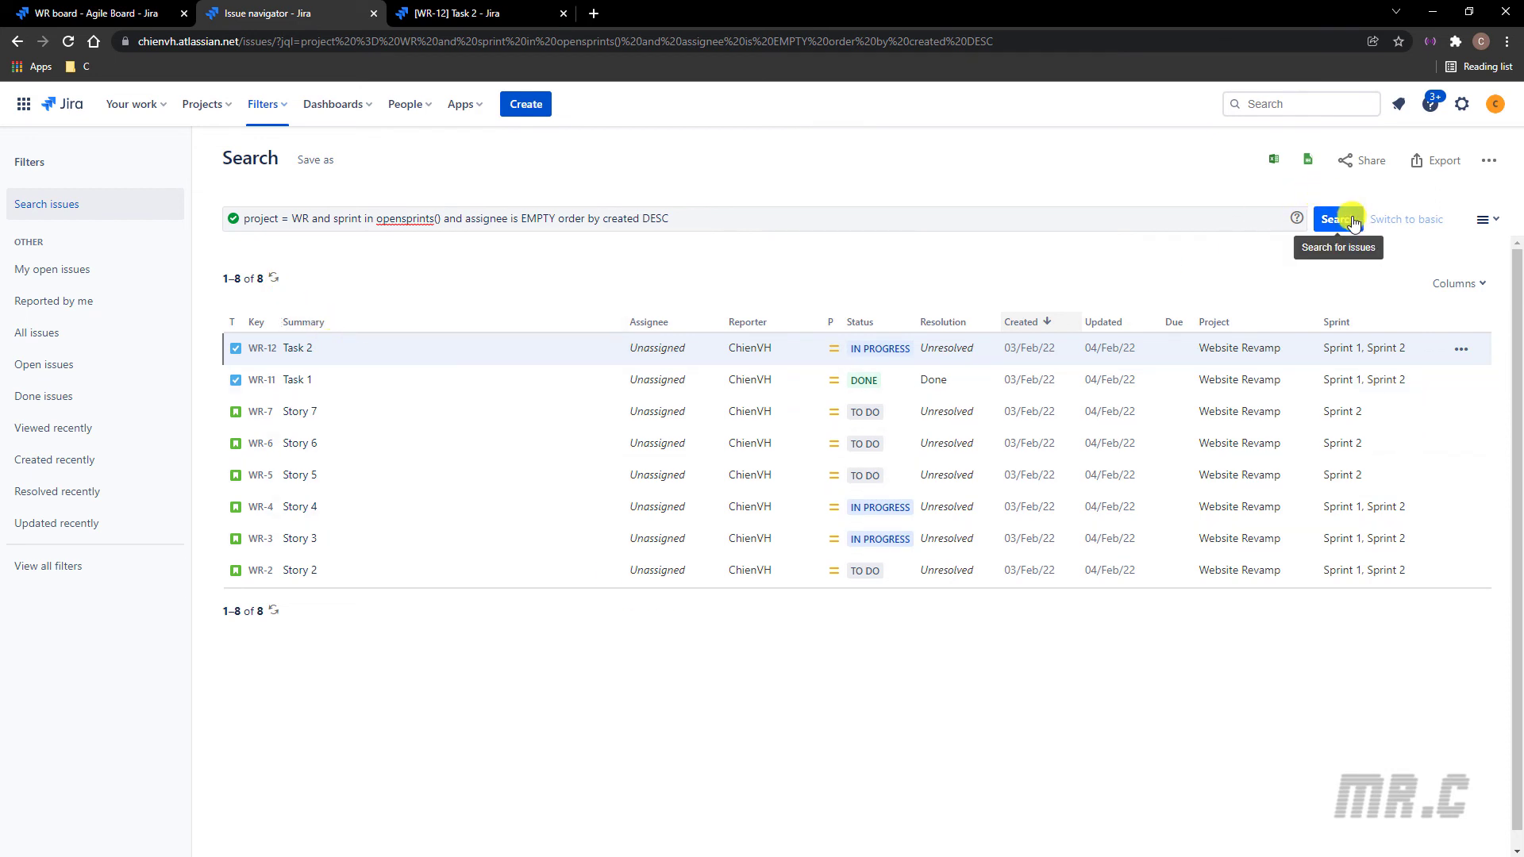
Step: Rerun the search so Task 2 drops out, leaving 7 unassigned issues
{"action": "left_click", "coordinate": [1338, 219]}
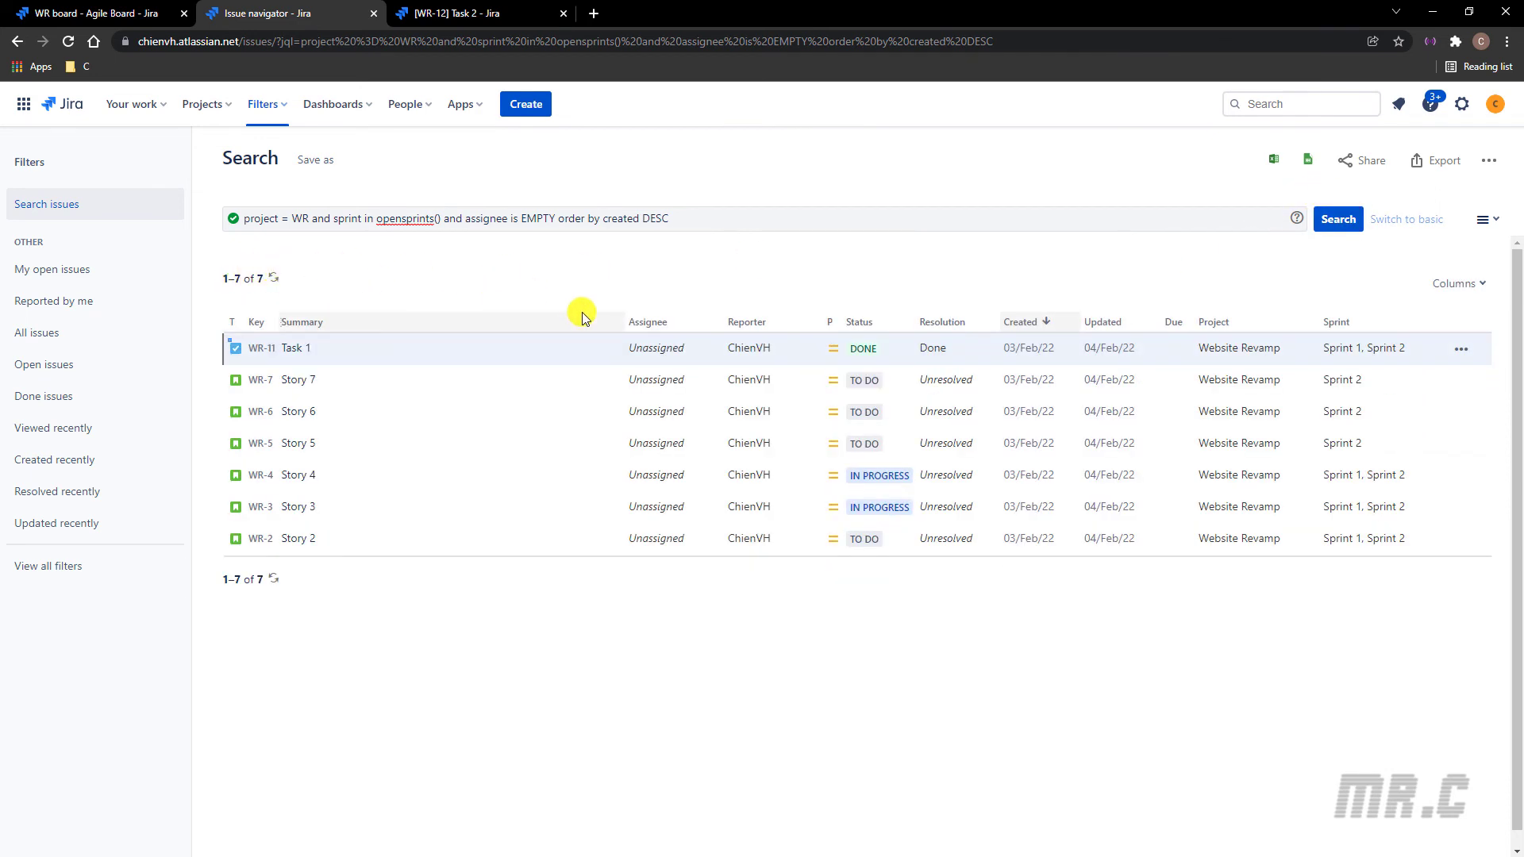